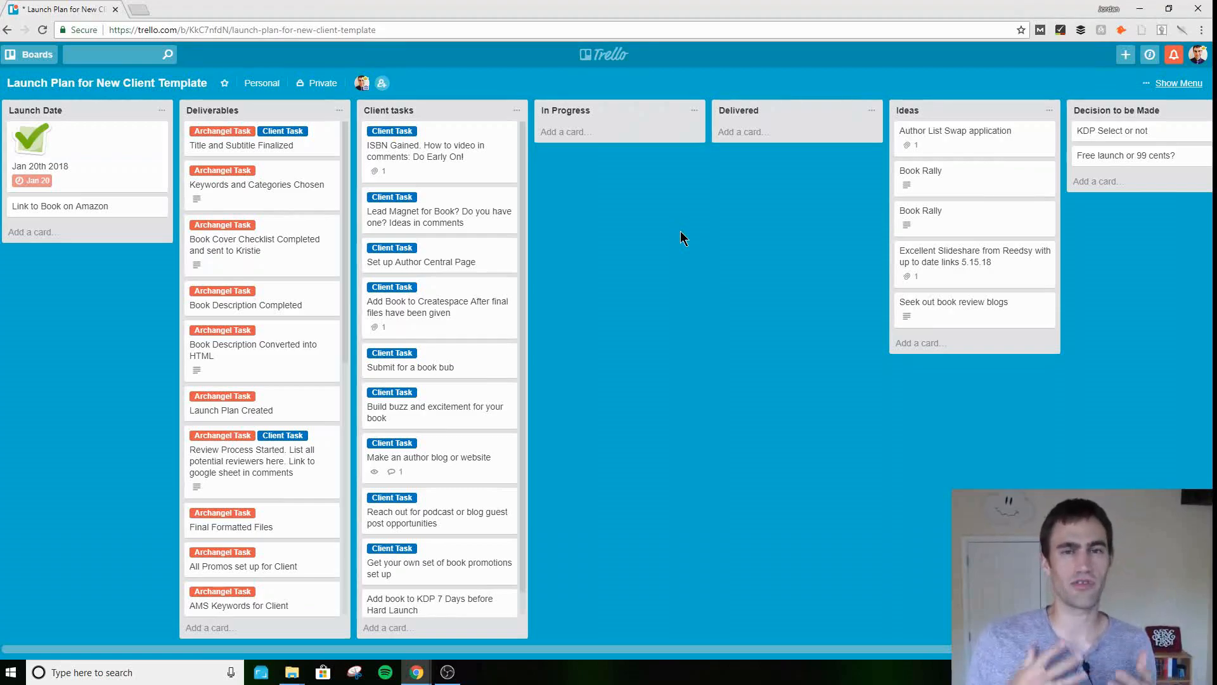
mouse_move(686, 232)
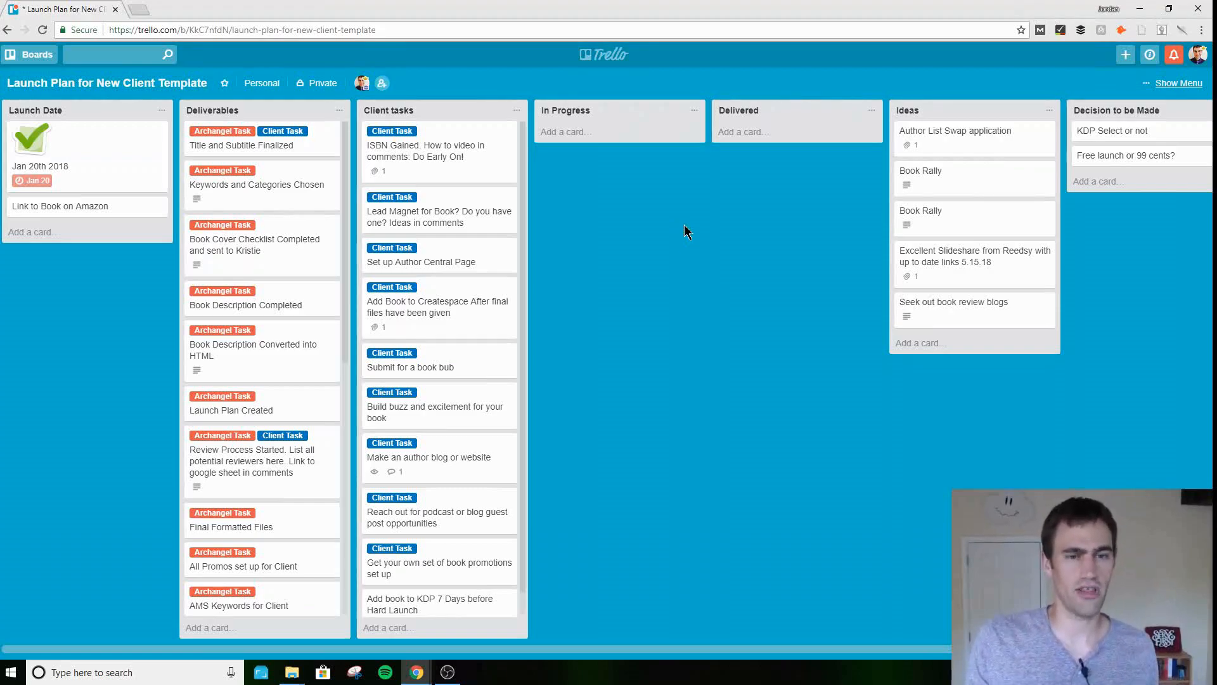
mouse_move(528, 142)
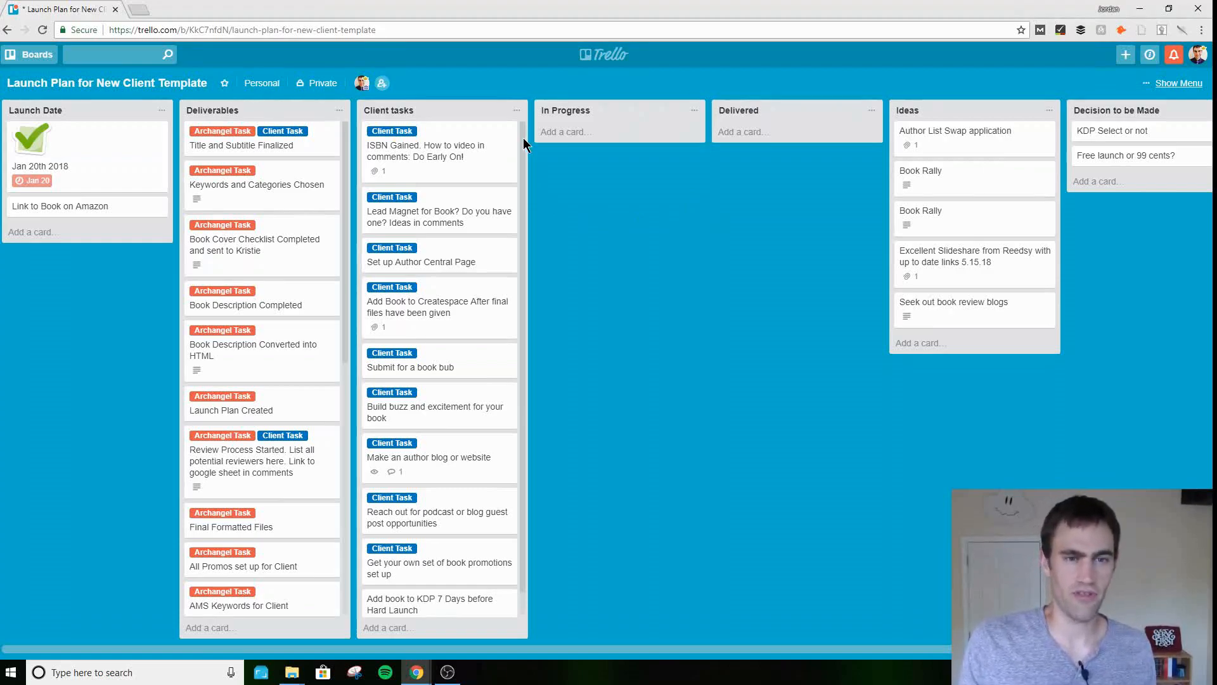
- Place a pink rocket sticker from the board menu's sticker collection onto the Jan 20th 2018 card
scroll(down, 3)
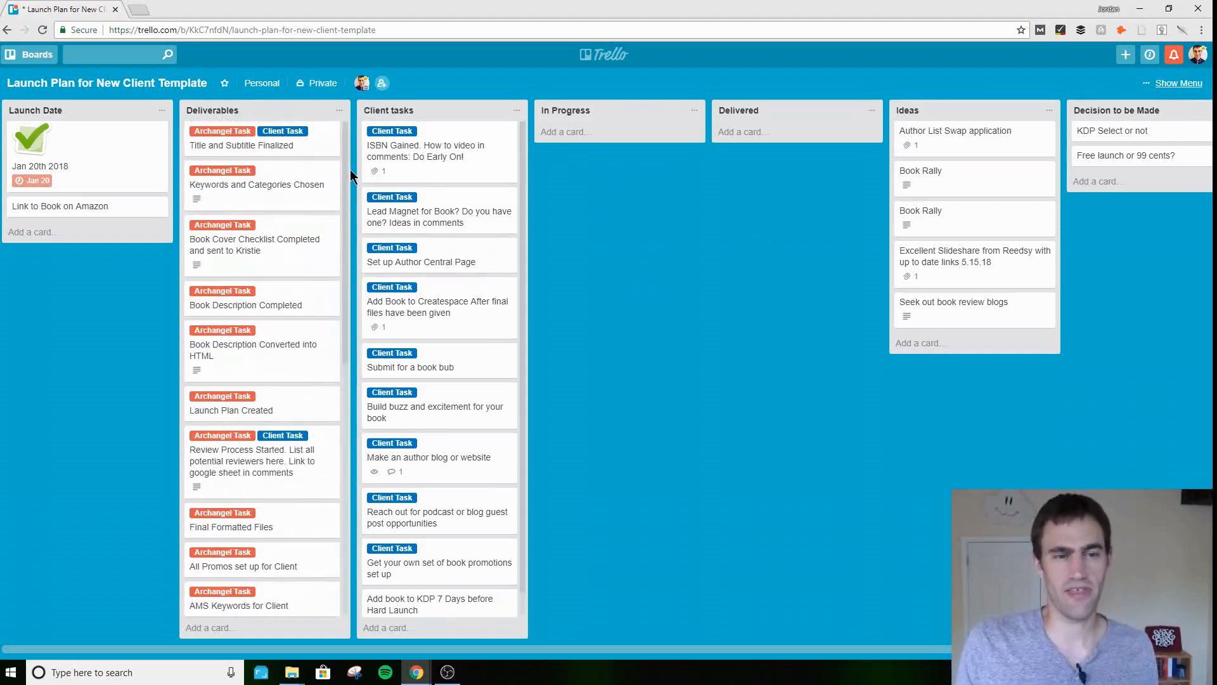
mouse_move(525, 147)
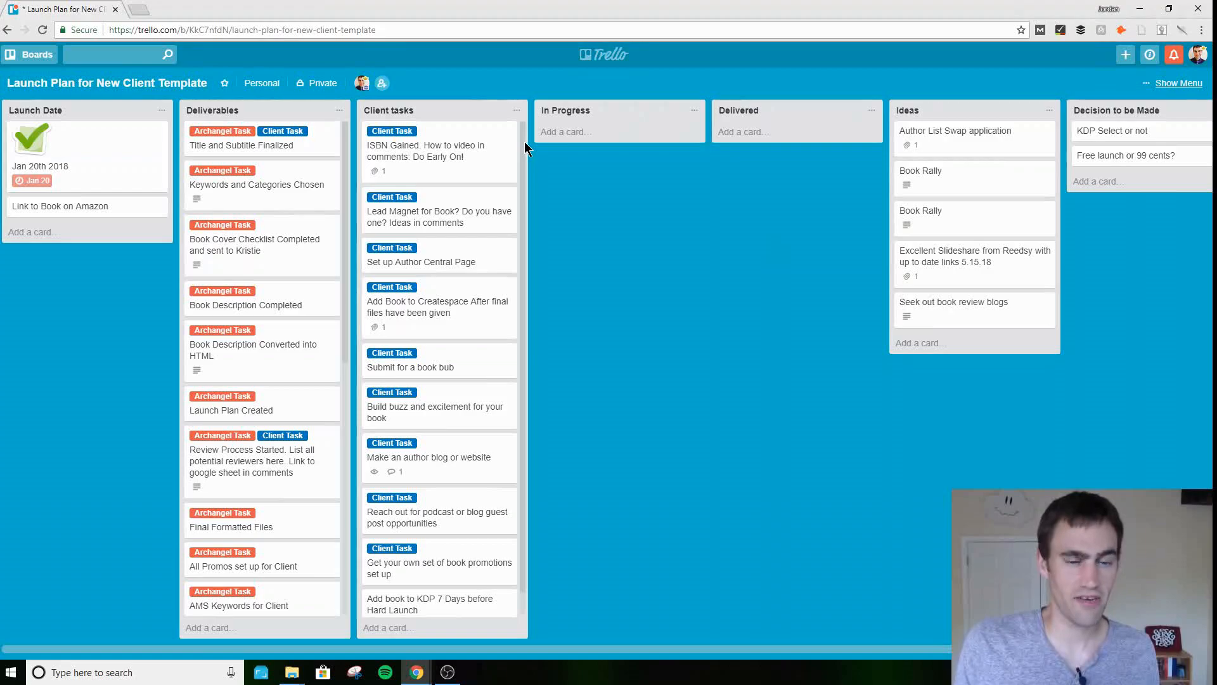
scroll(down, 3)
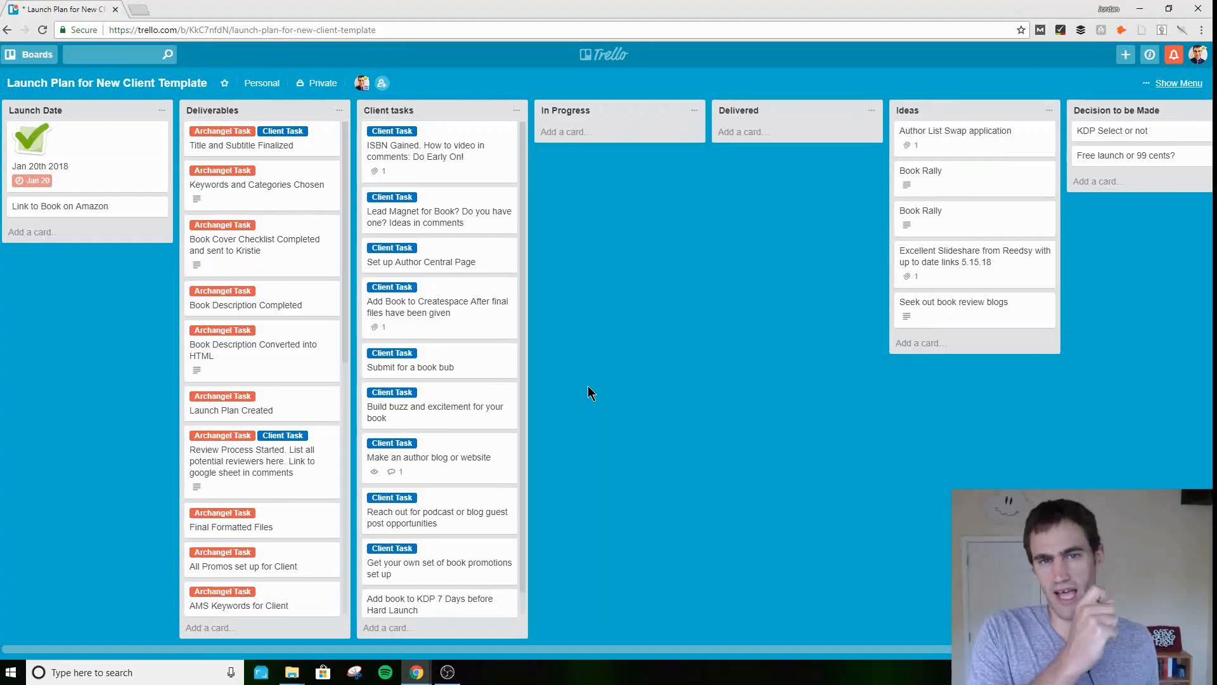
mouse_move(345, 227)
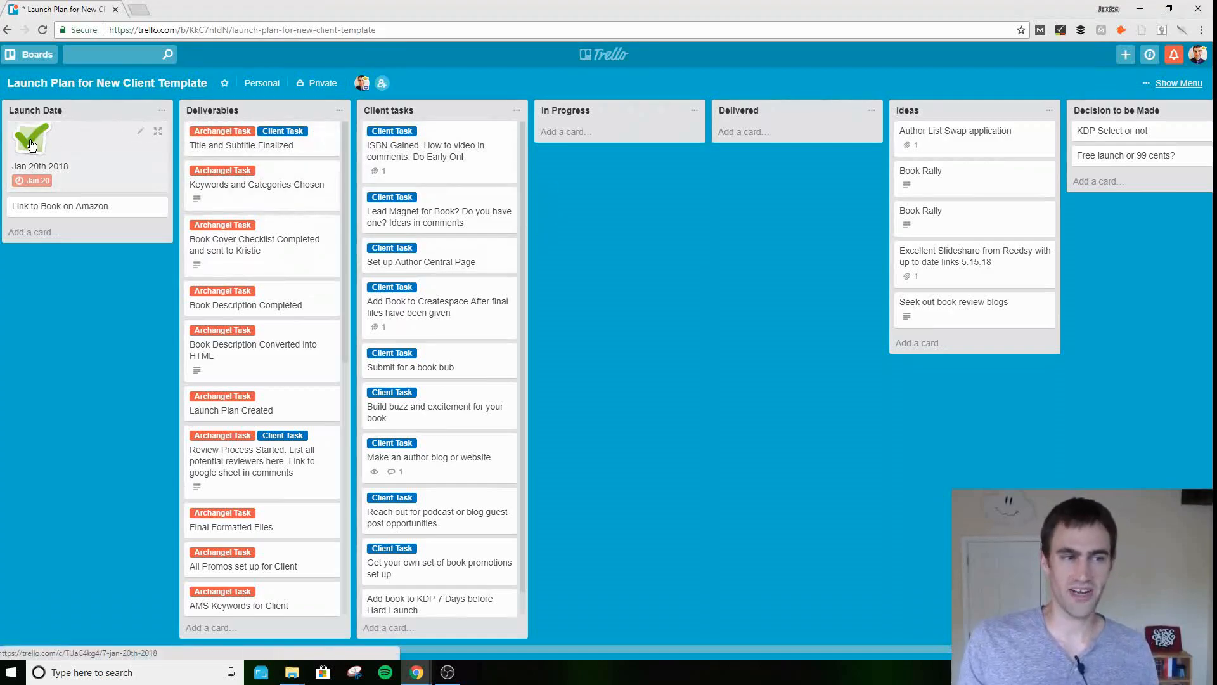
click(41, 140)
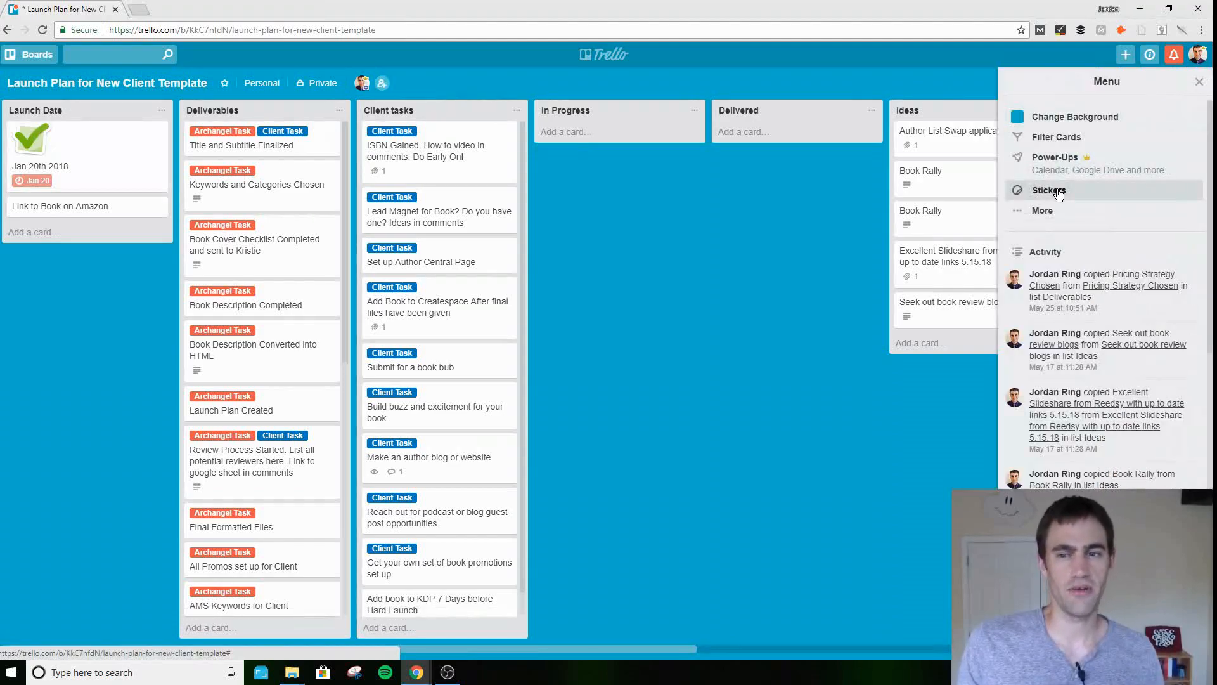
click(1050, 190)
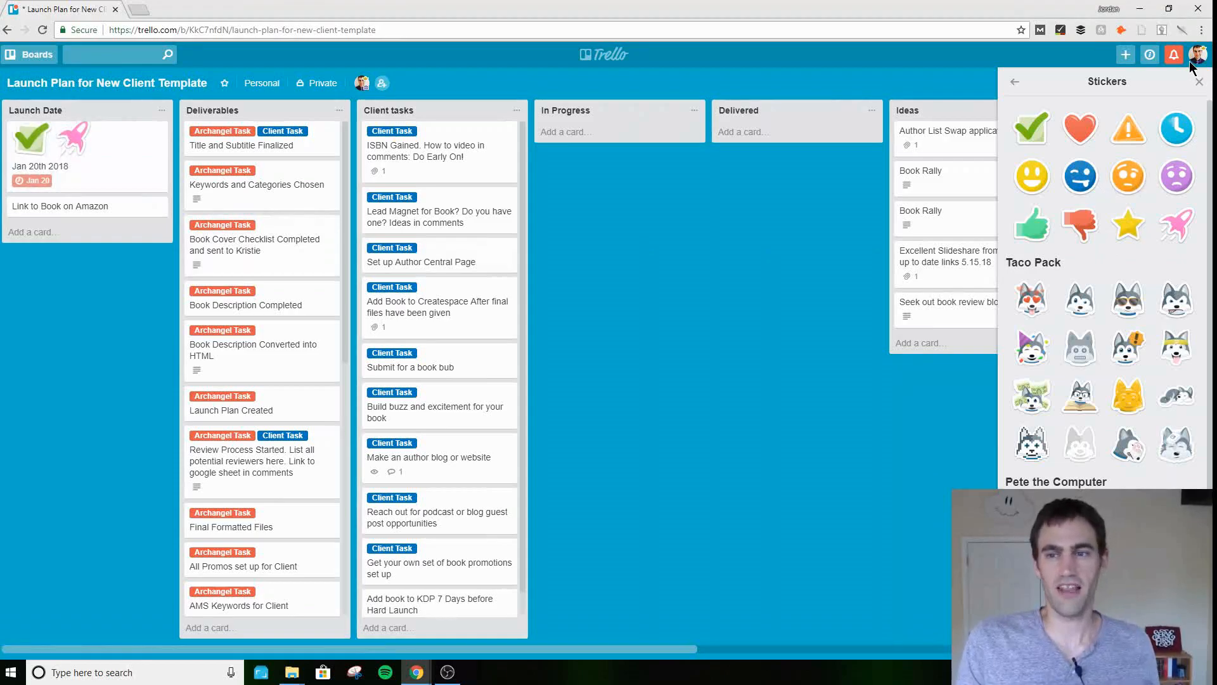
click(1199, 81)
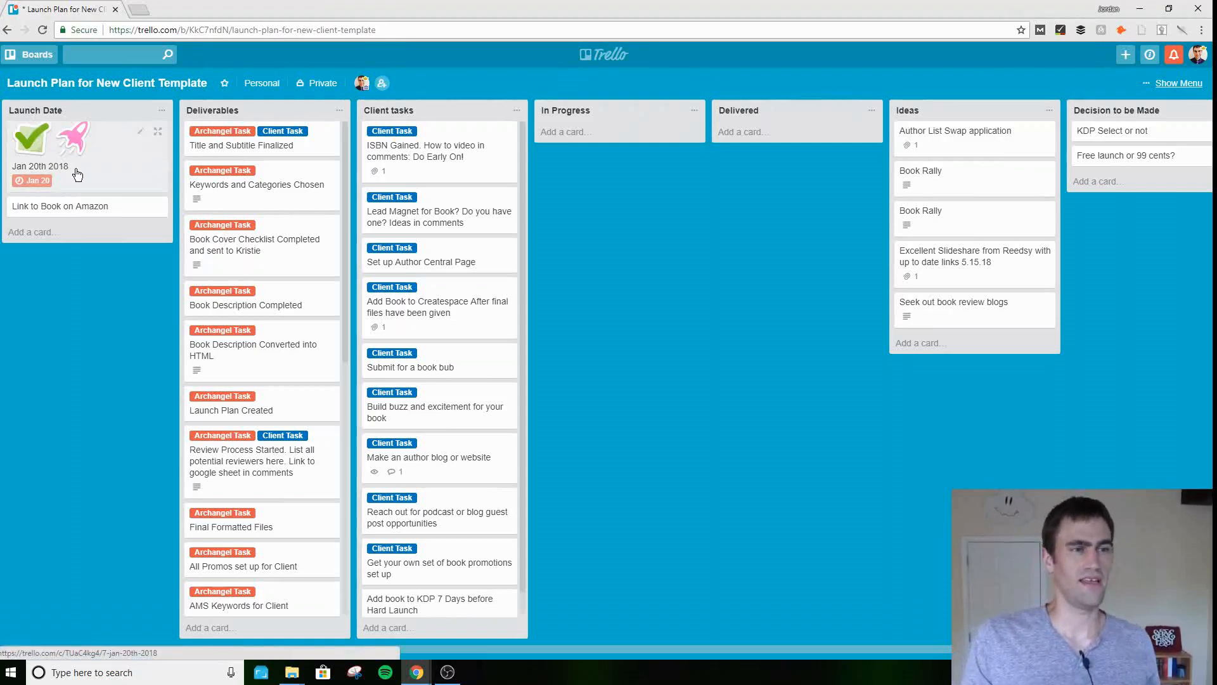
mouse_move(48, 164)
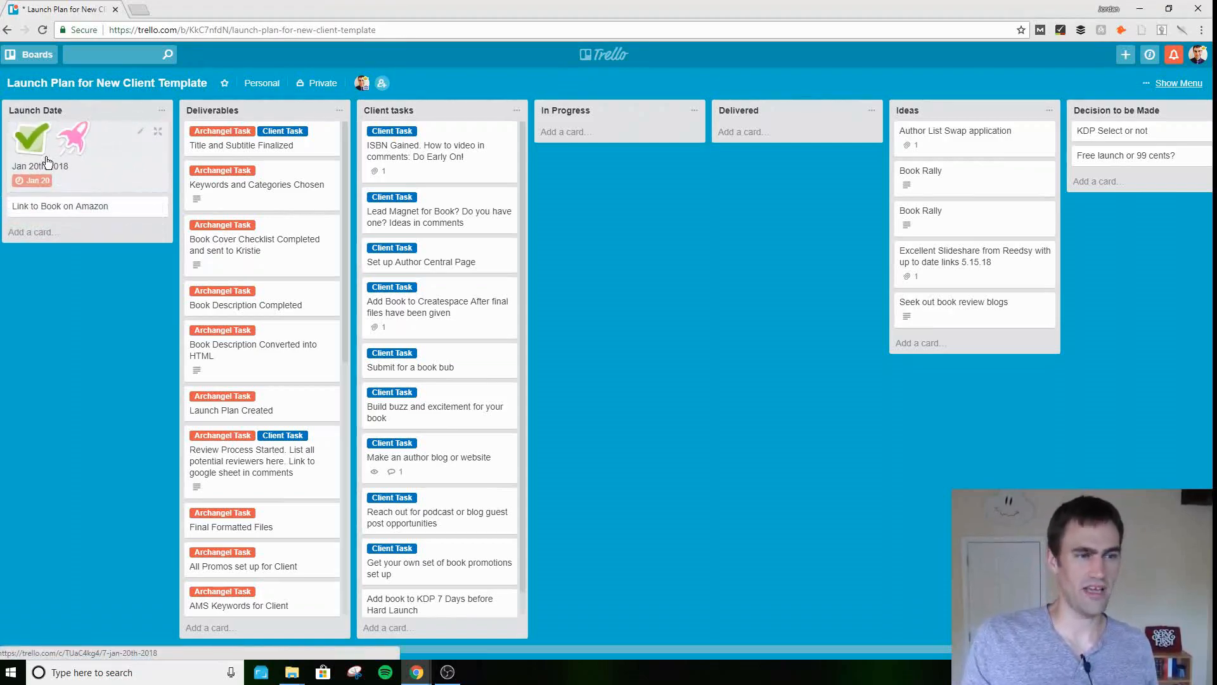
mouse_move(91, 146)
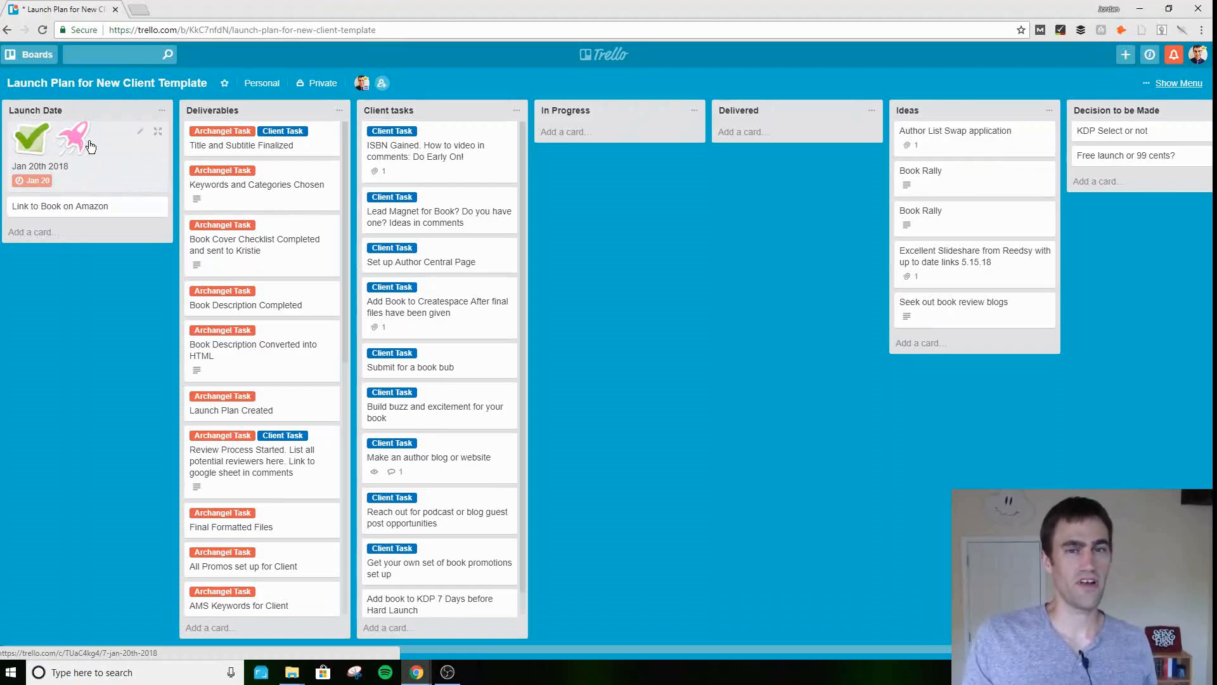
mouse_move(119, 151)
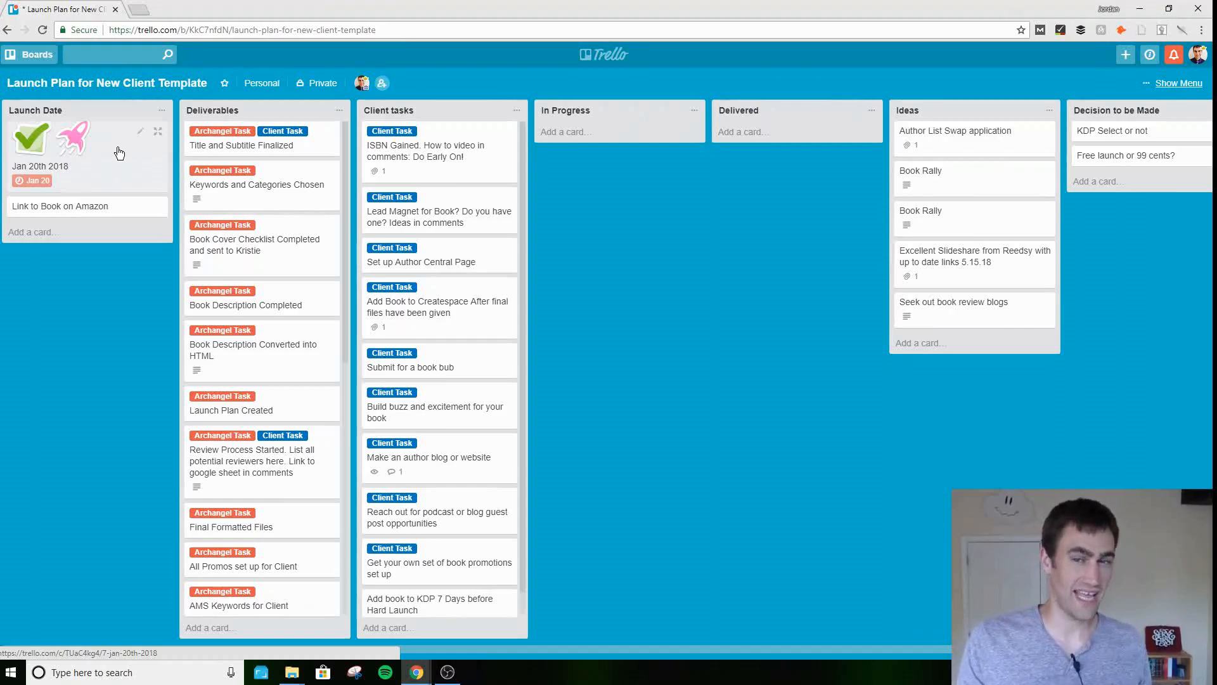
mouse_move(88, 175)
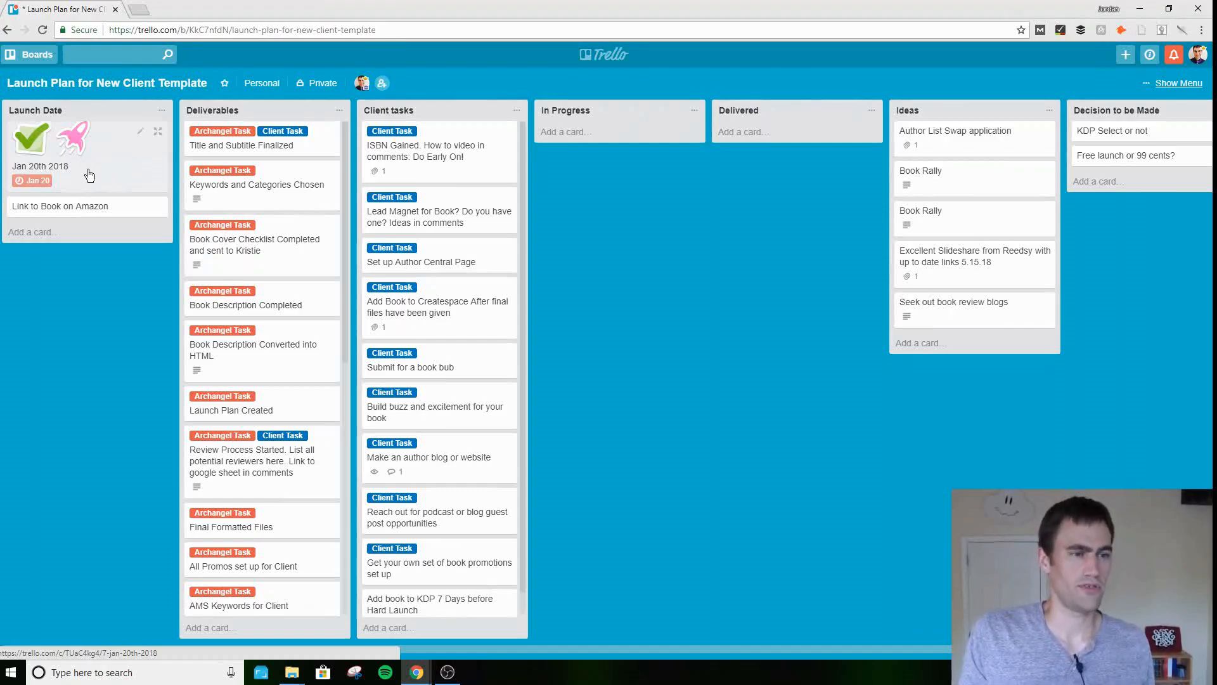
- Review the Jan 20th 2018 card's past-due Jan 20 deadline and return to the board
click(40, 165)
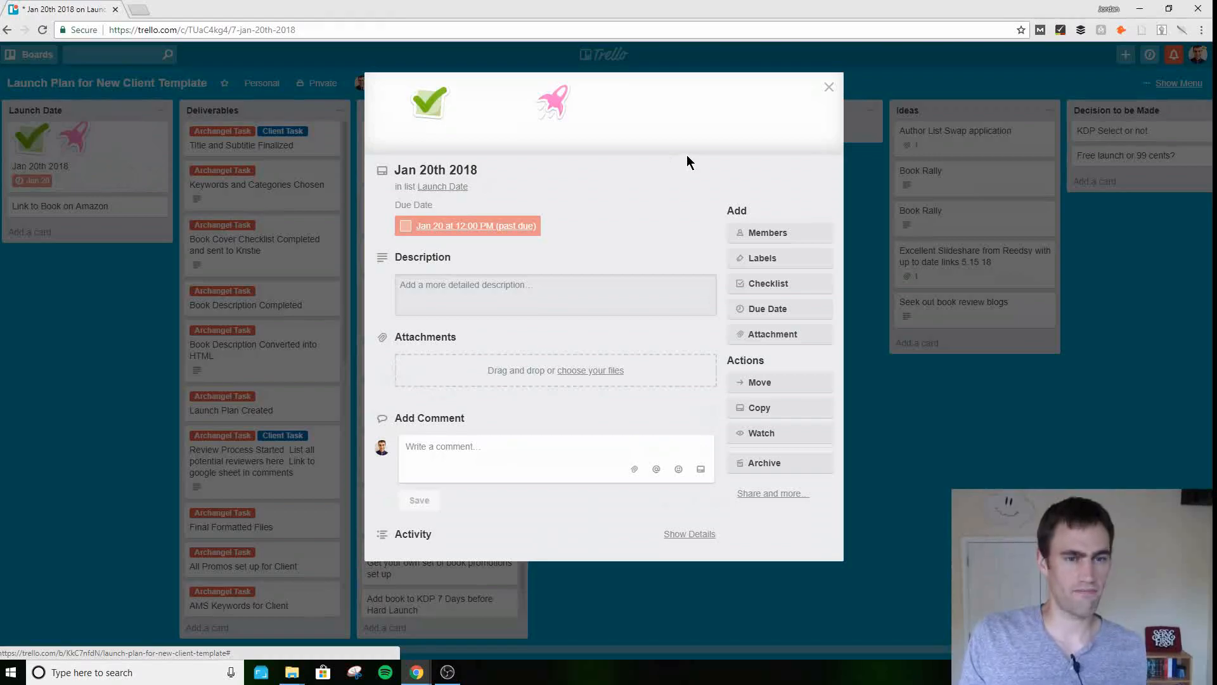
click(468, 226)
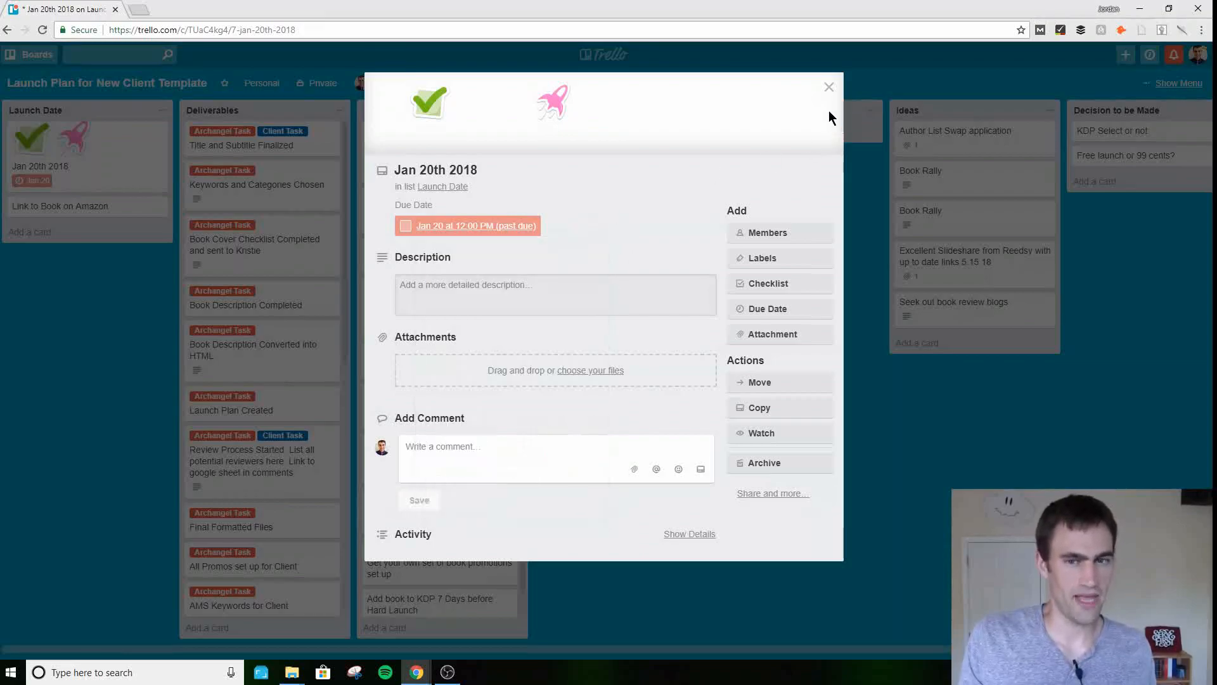
click(828, 86)
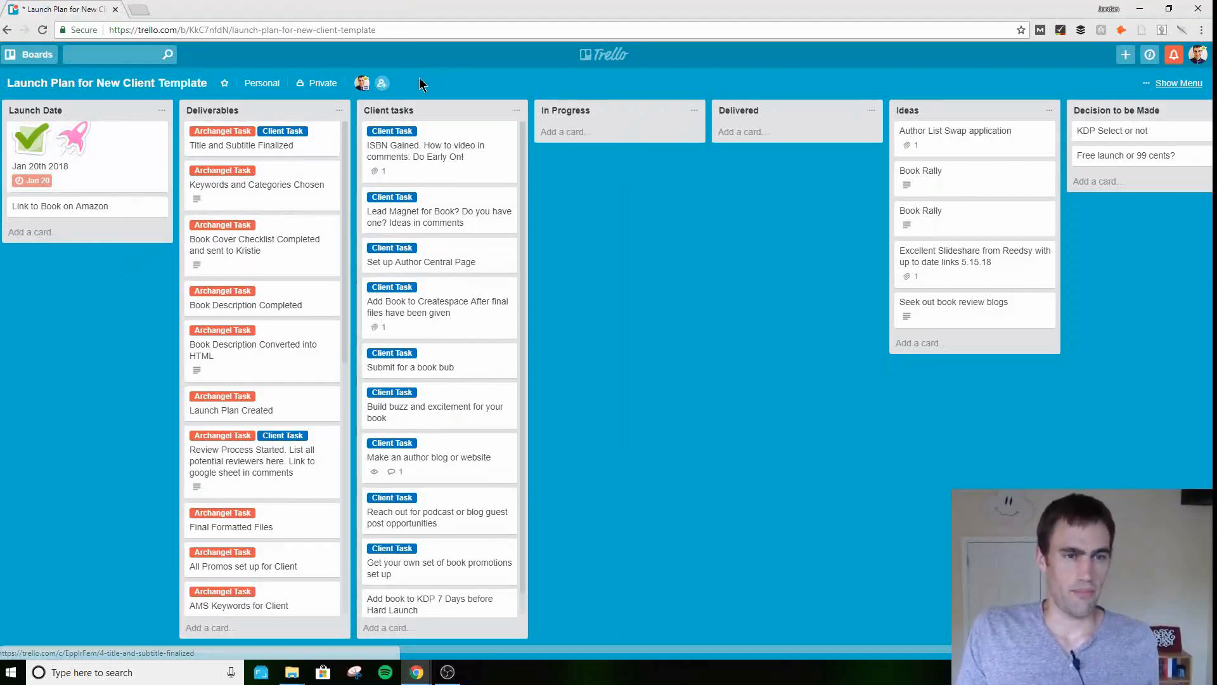
mouse_move(327, 95)
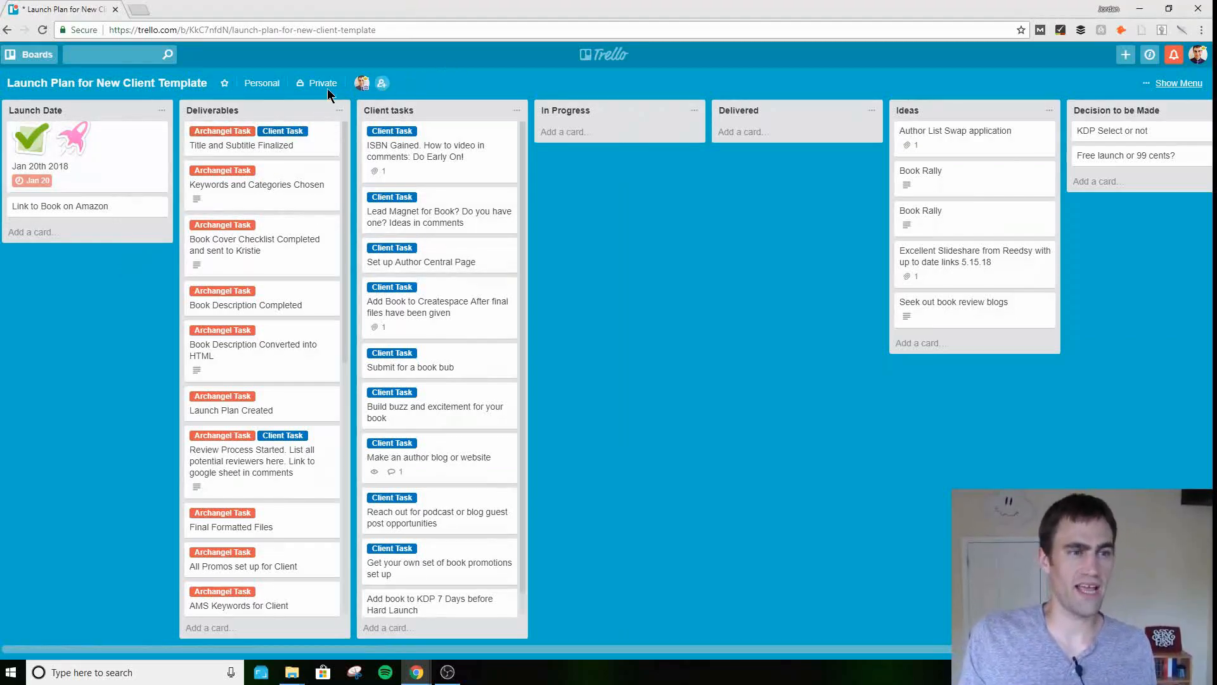
mouse_move(767, 161)
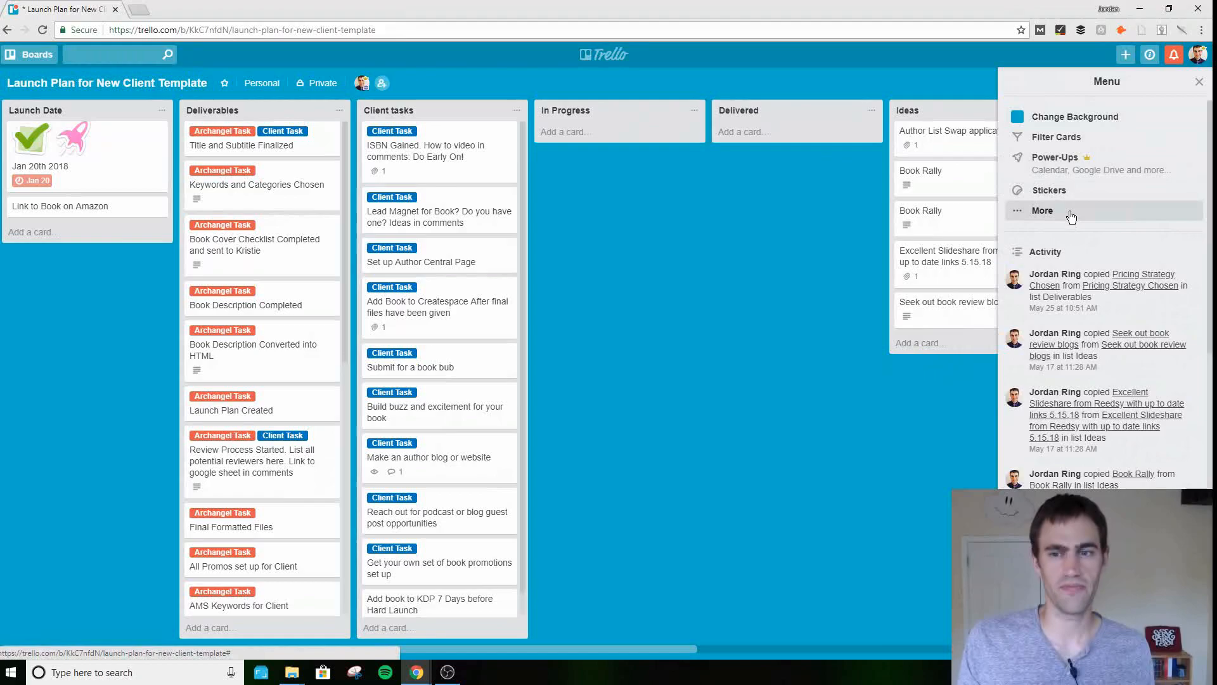
- Start a Copy Board from More options titled "Michelle Book Launch" with Keep Cards checked
click(1042, 211)
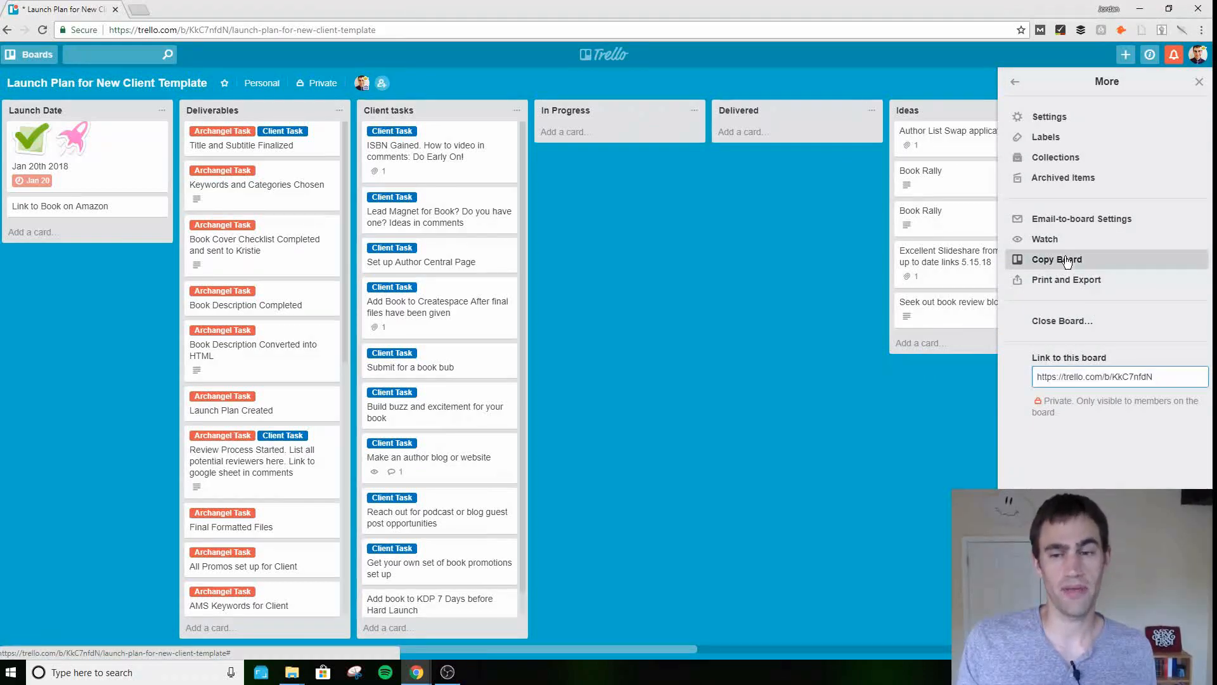
click(1056, 258)
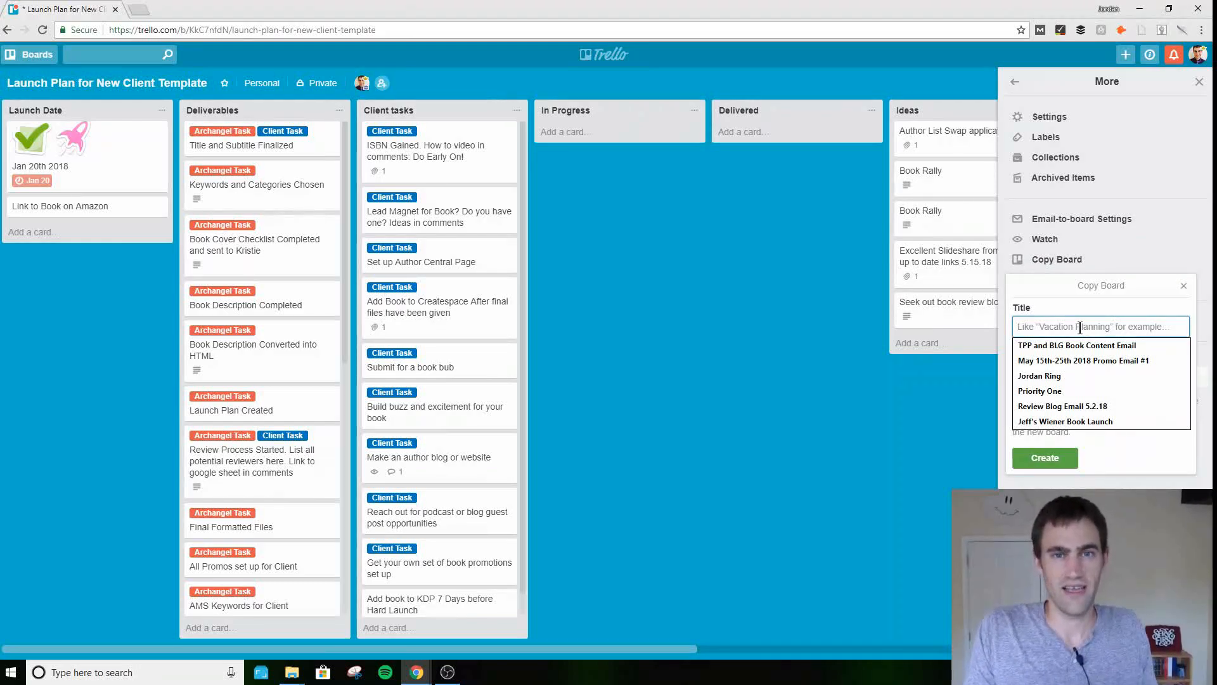
text(Mihcele)
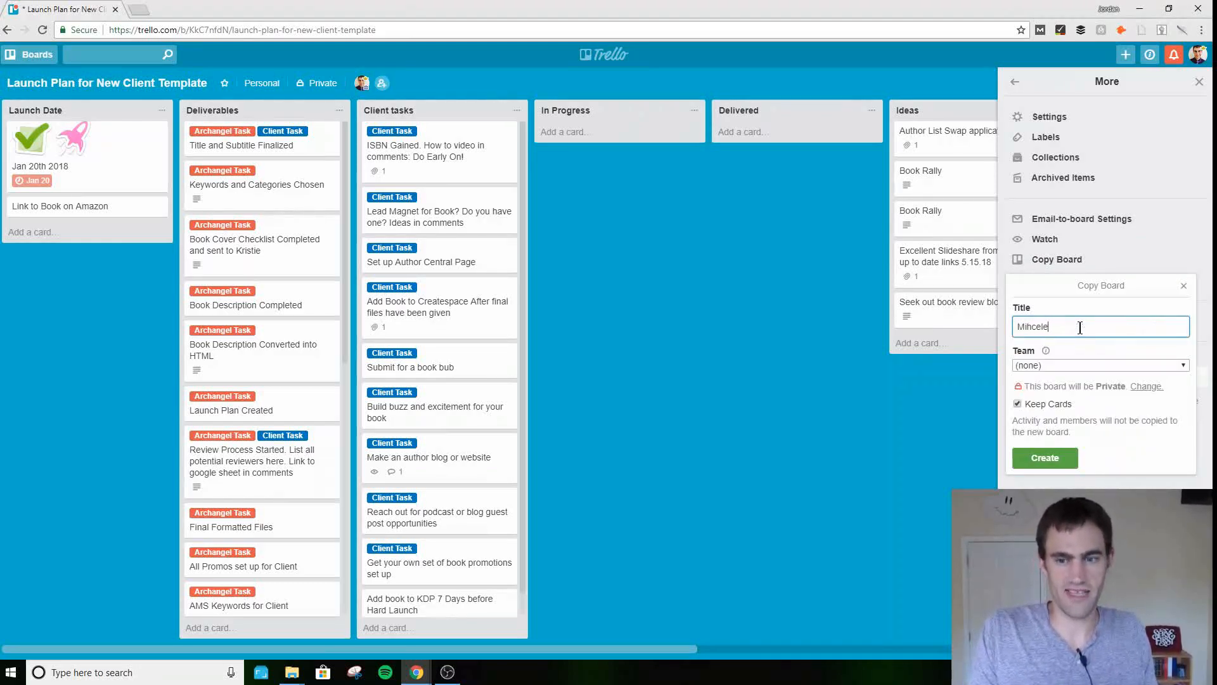
text(Michelle Book Launch)
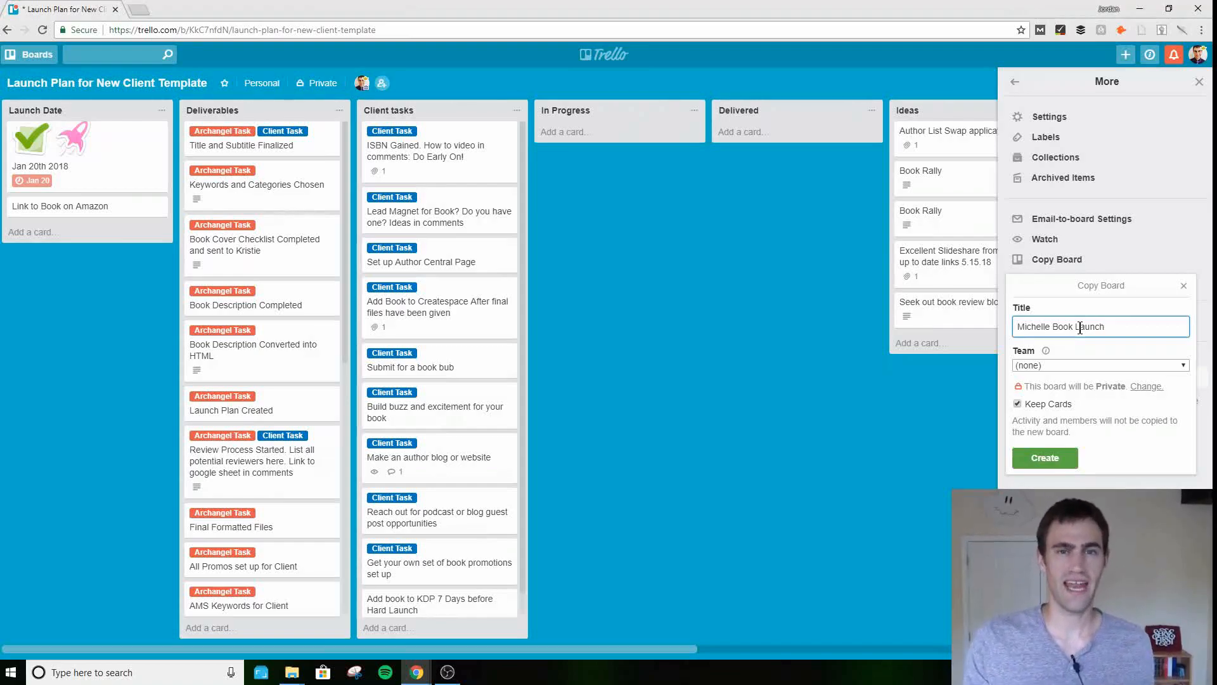
mouse_move(318, 147)
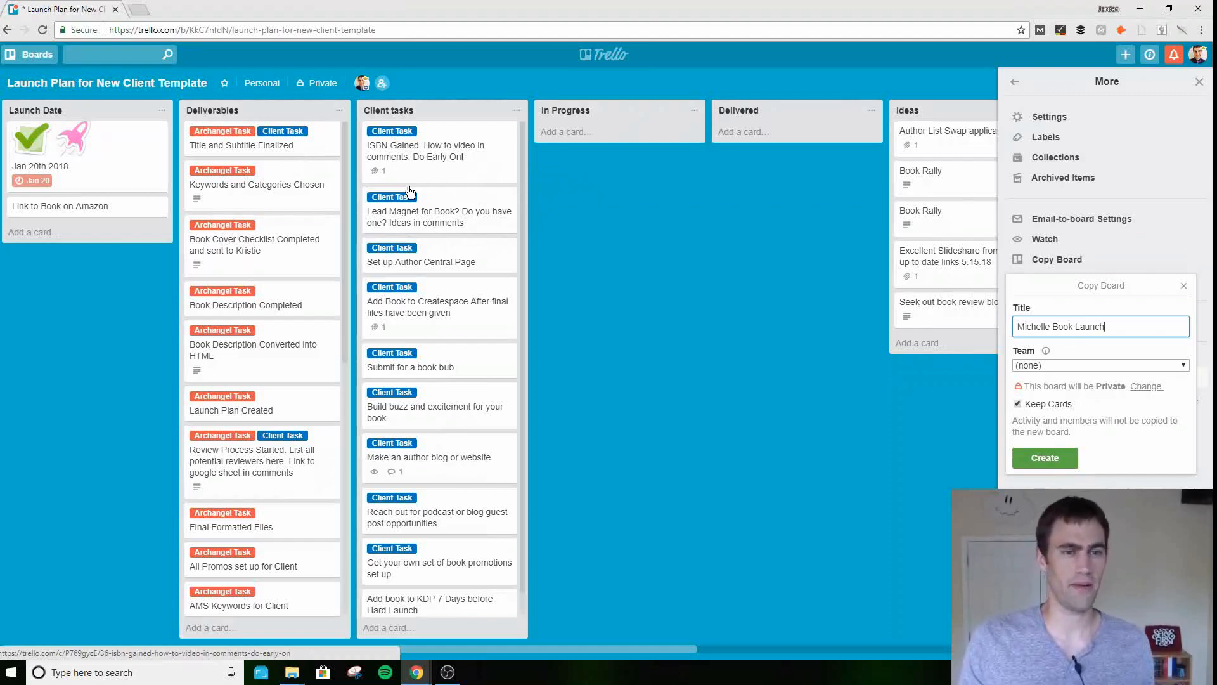
mouse_move(657, 265)
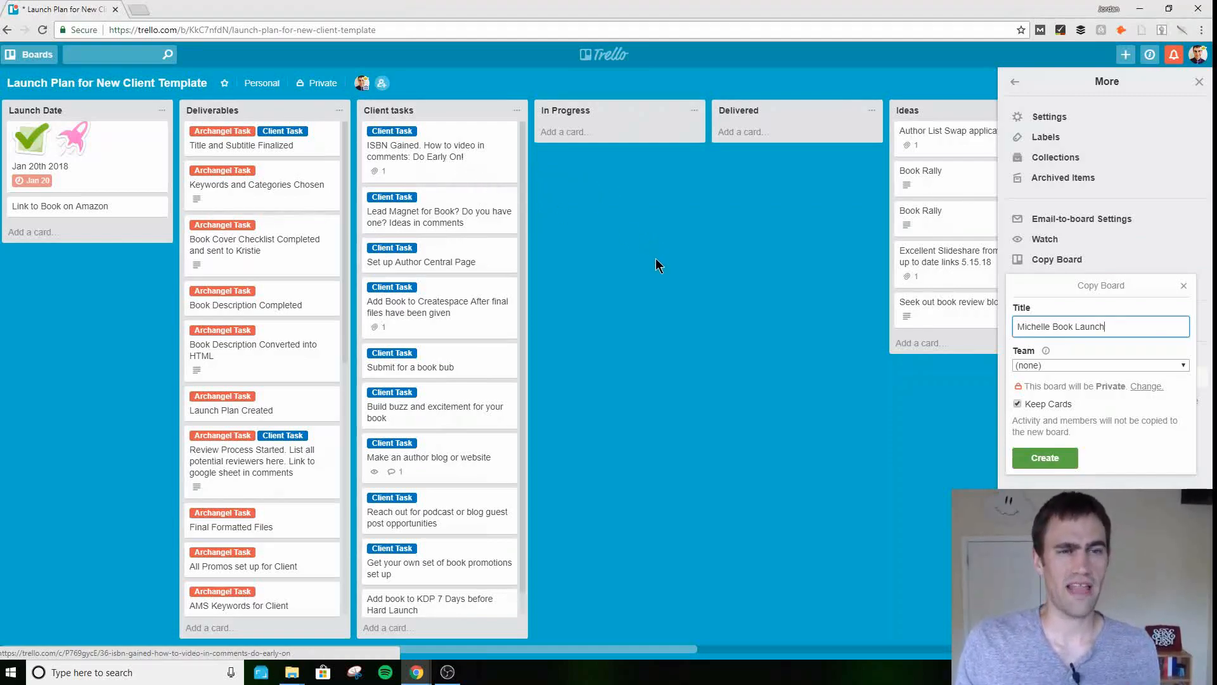
mouse_move(836, 282)
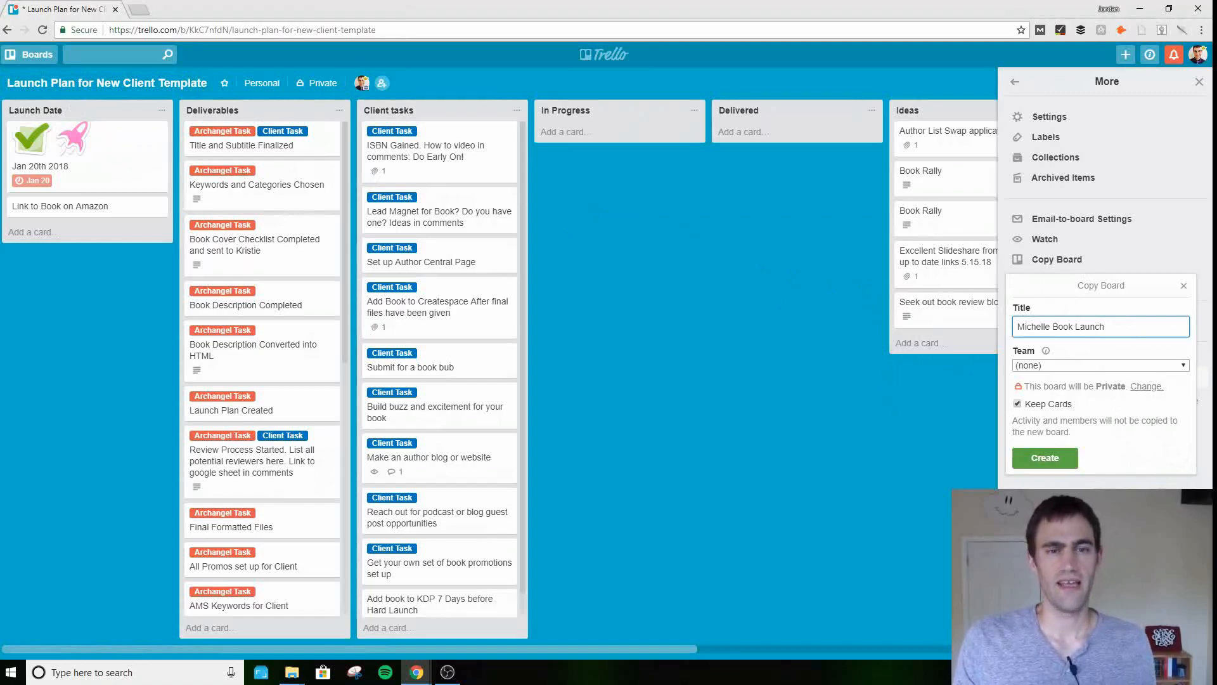
mouse_move(780, 420)
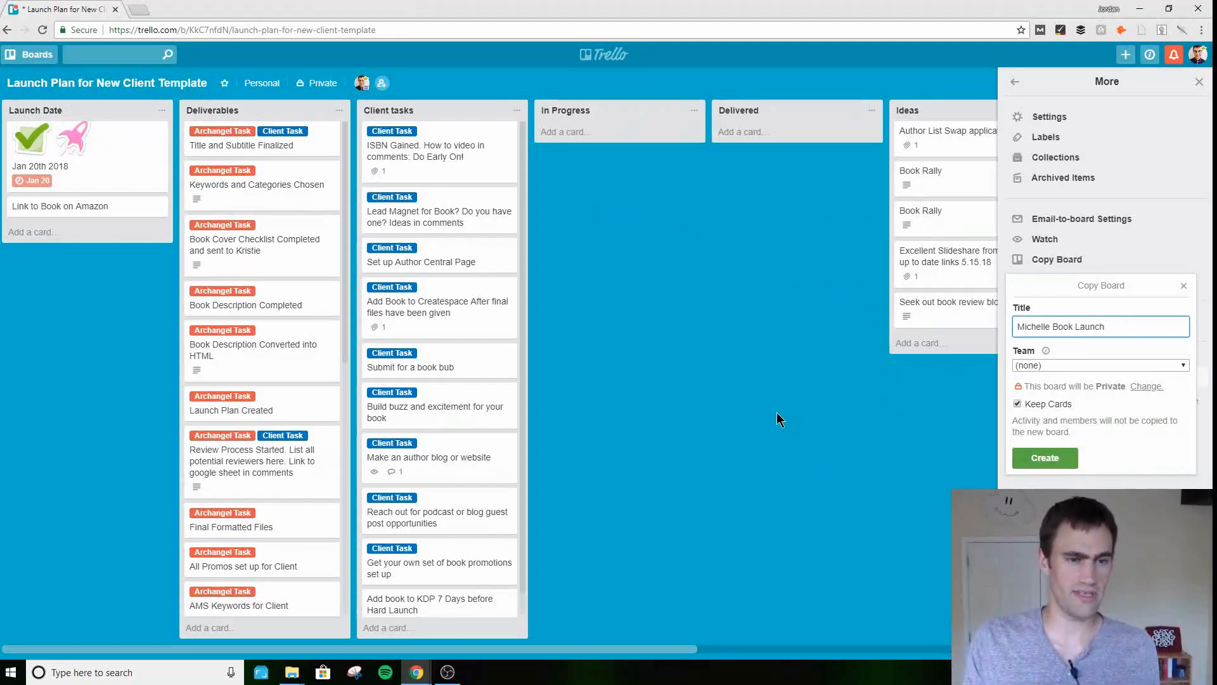
mouse_move(266, 340)
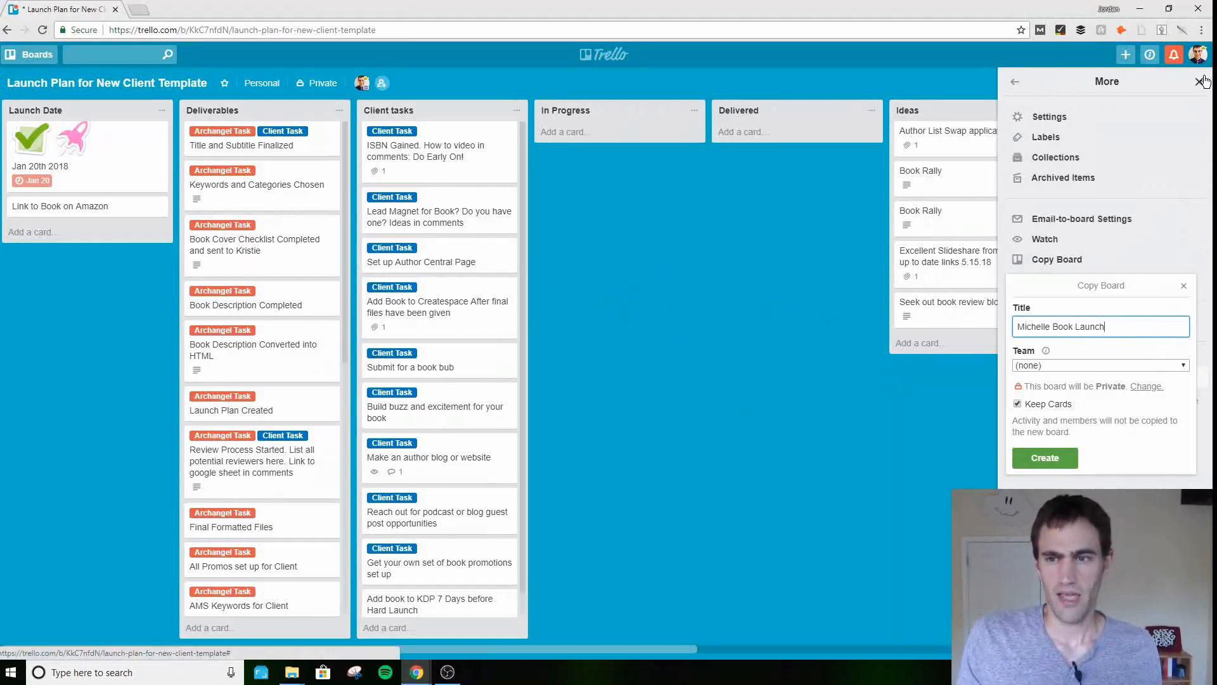
- Close the settings panel and review the ISBN Gained and Keywords and Categories Chosen cards
click(1203, 81)
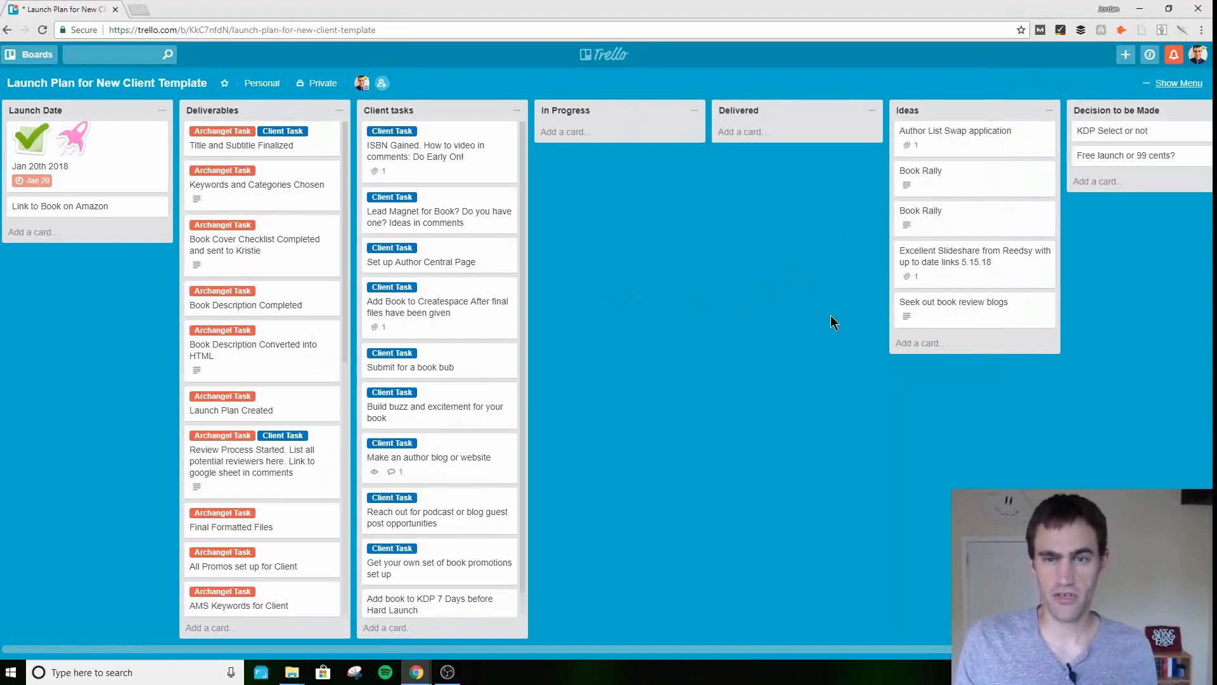
mouse_move(734, 296)
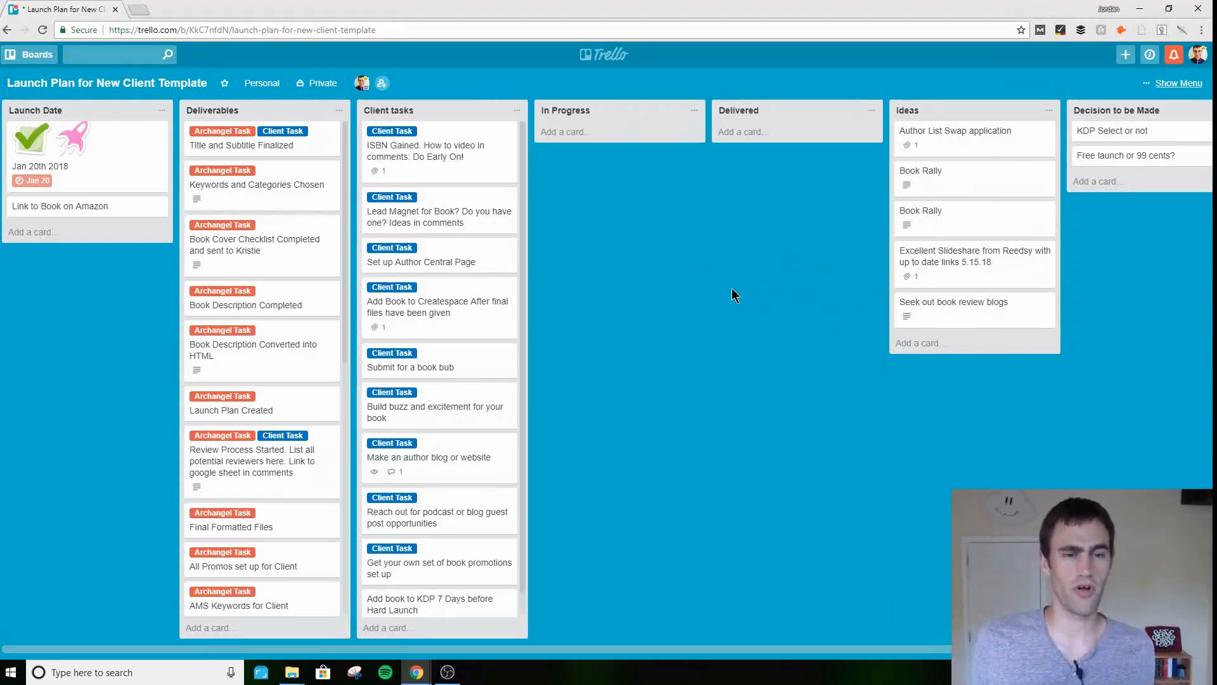
click(421, 262)
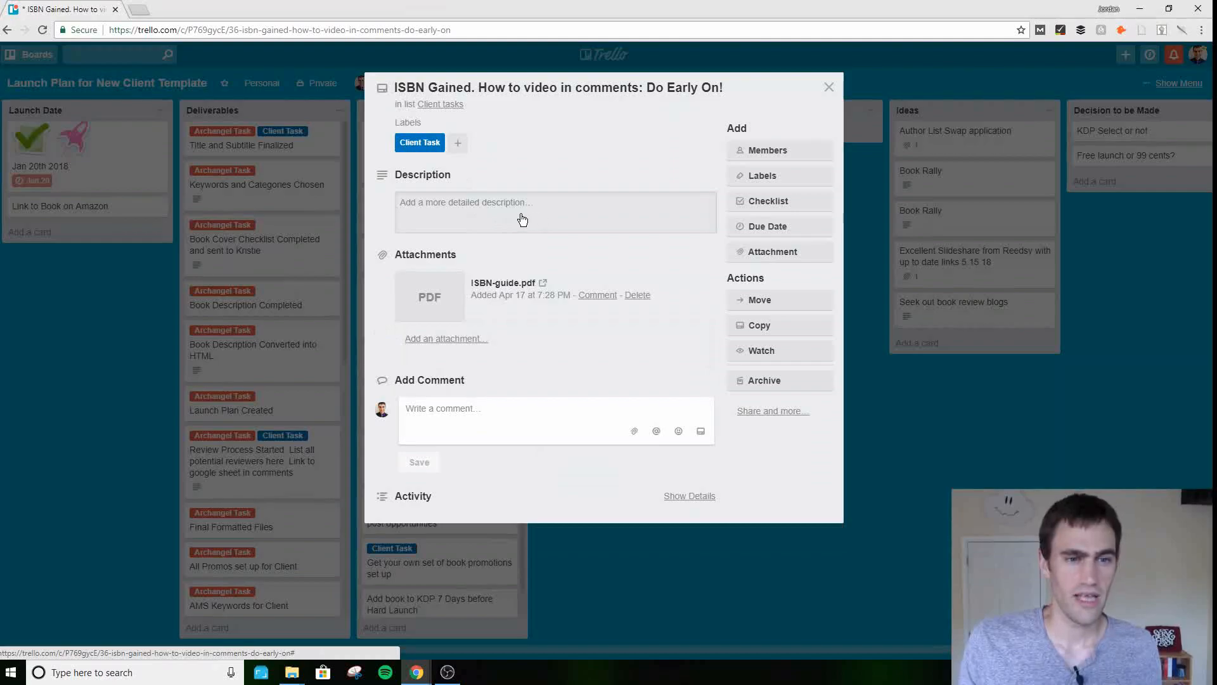
mouse_move(779, 251)
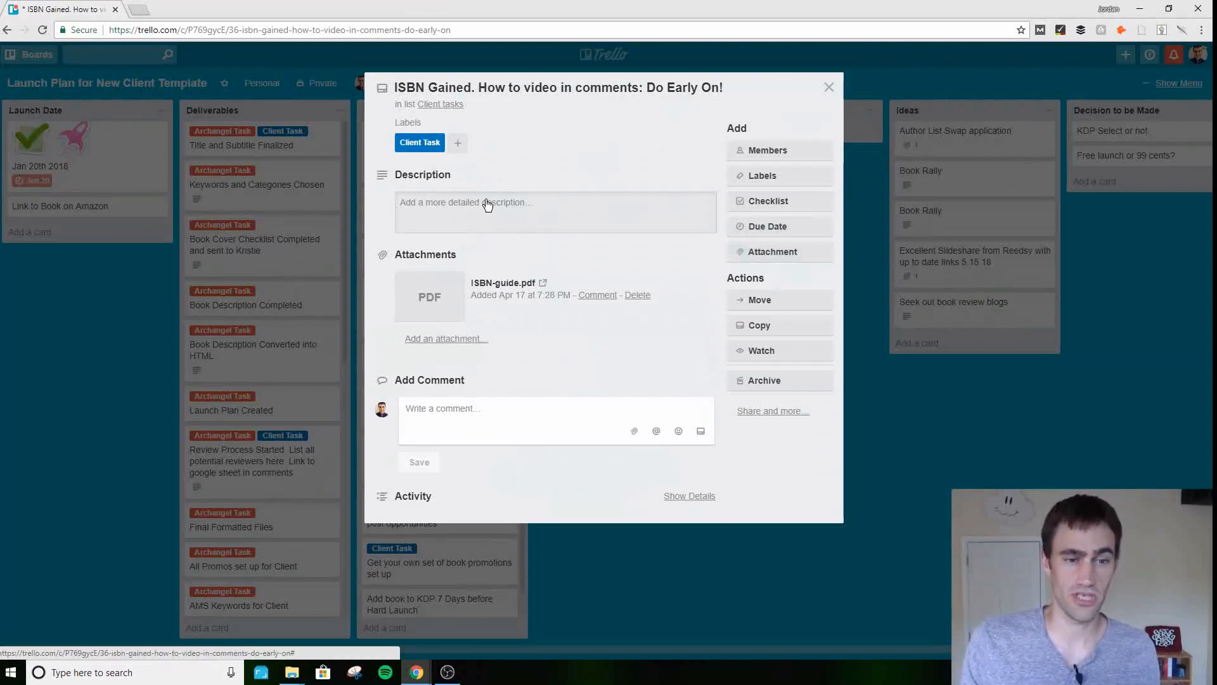
click(257, 184)
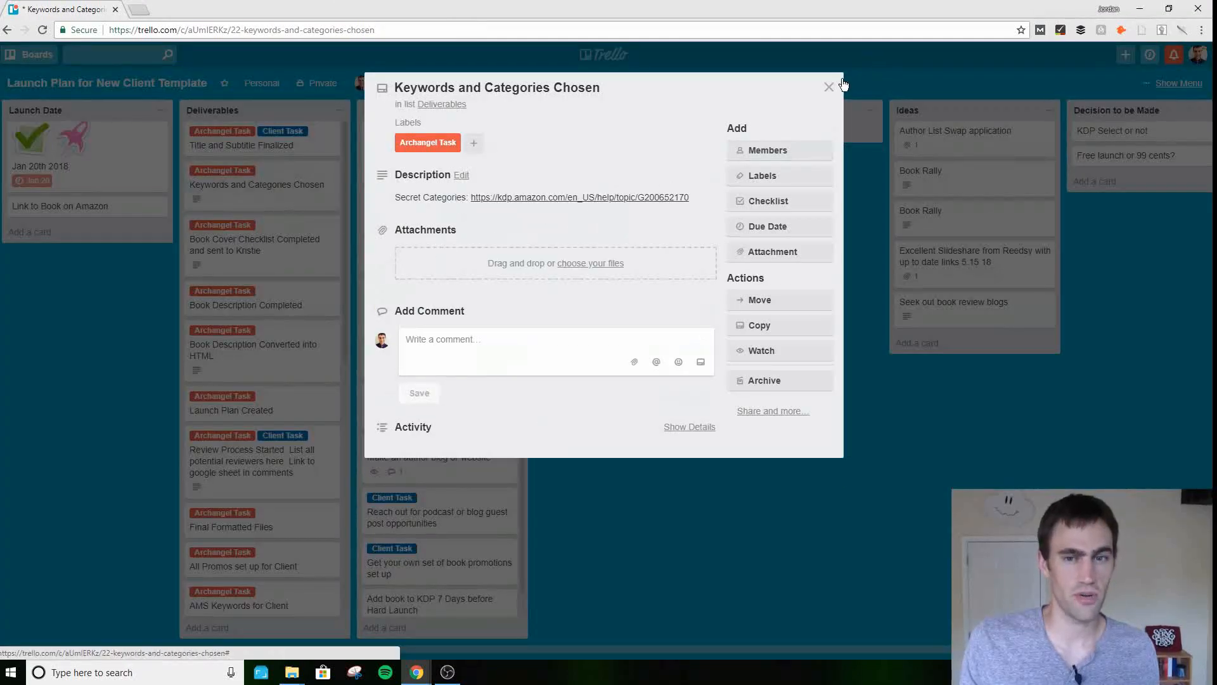
click(829, 86)
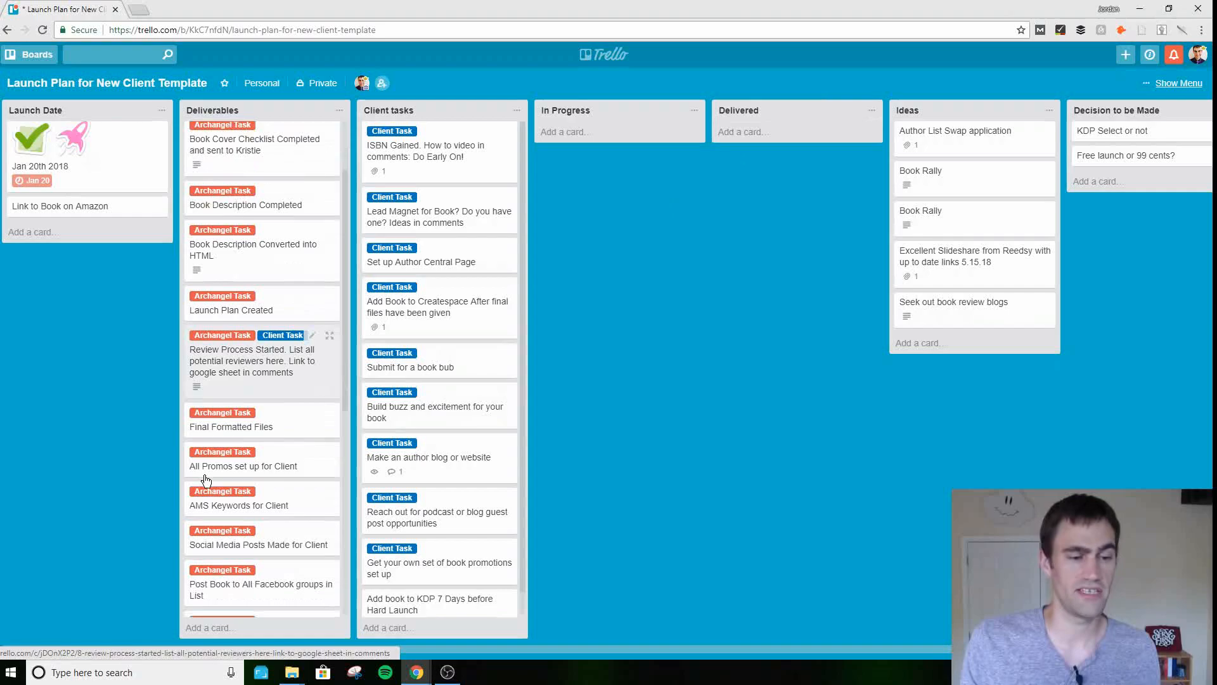
- Review the Make an author blog or website card and return to the board
scroll(down, 3)
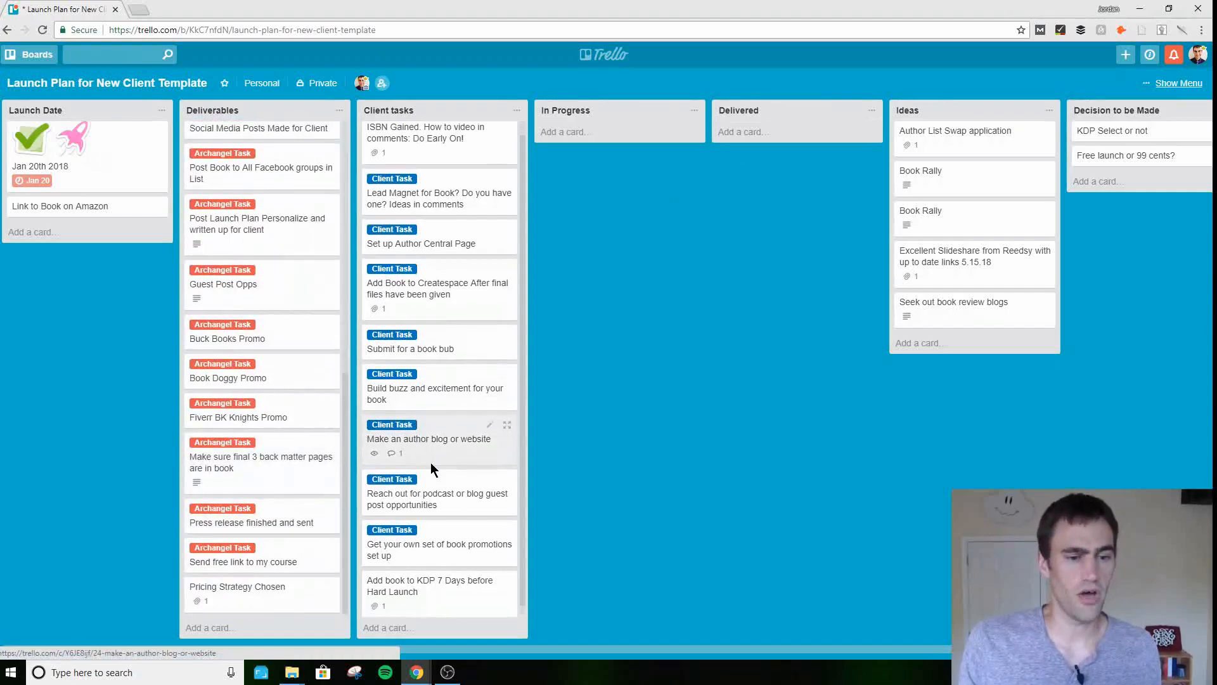
click(429, 439)
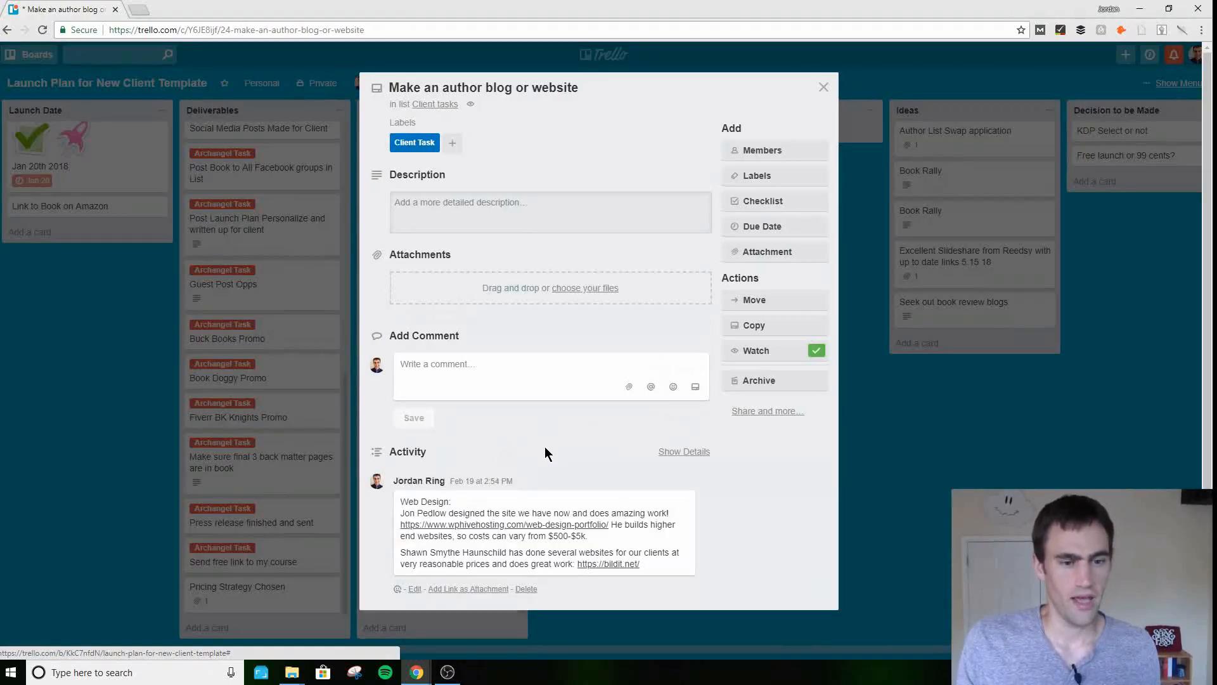
click(823, 86)
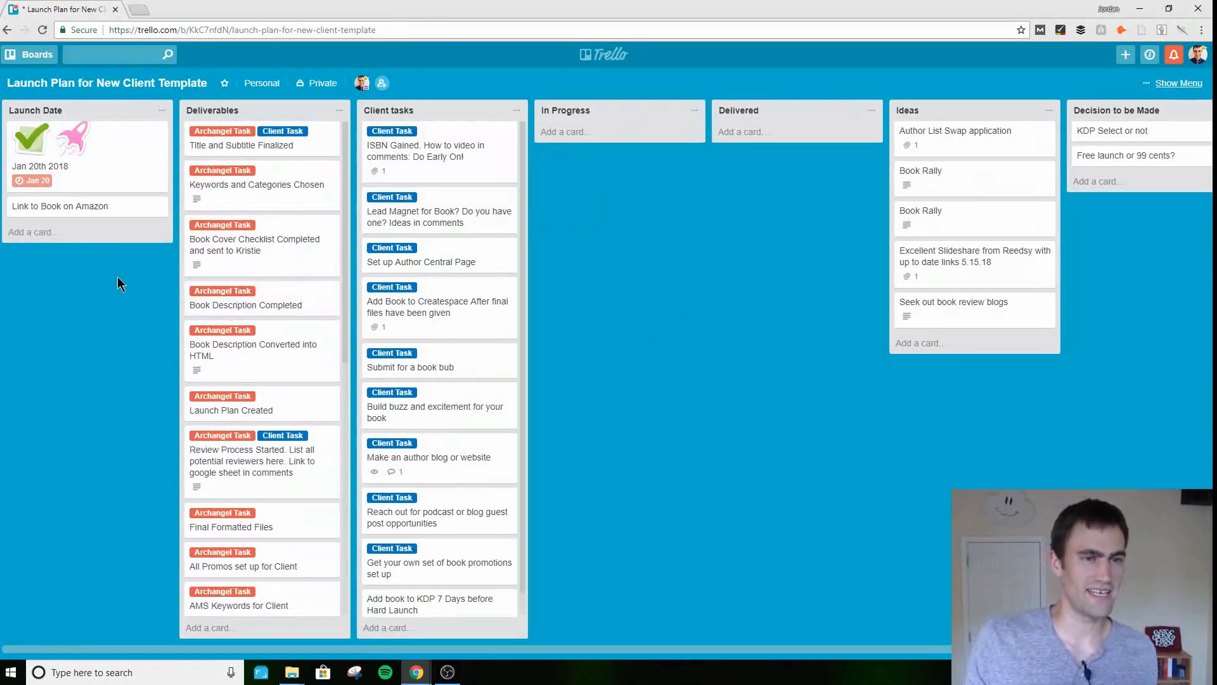
mouse_move(264, 163)
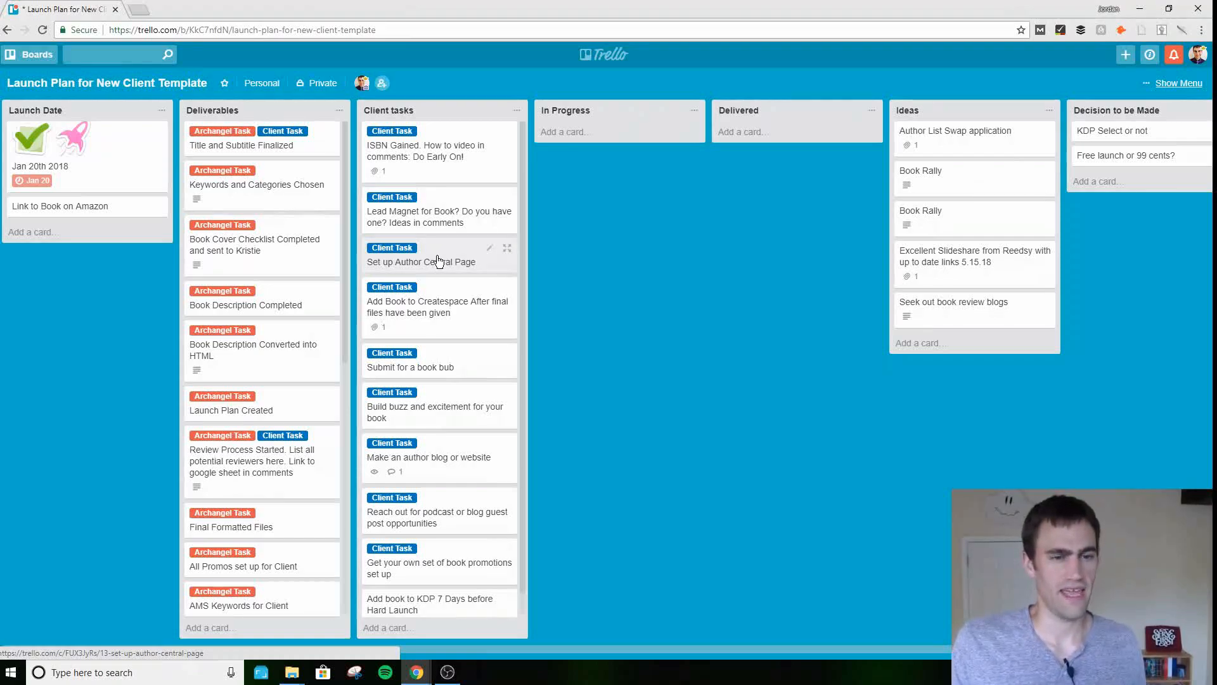
- Move the Set up Author Central Page card into In Progress and then into Delivered
click(421, 261)
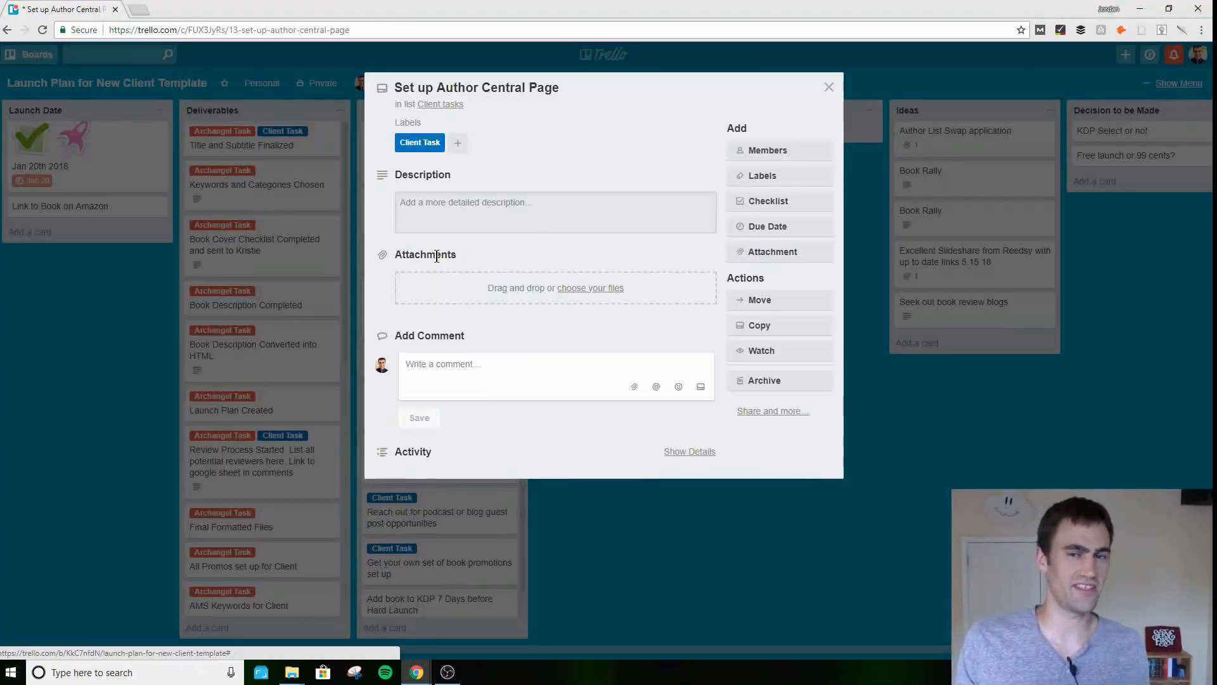
click(829, 86)
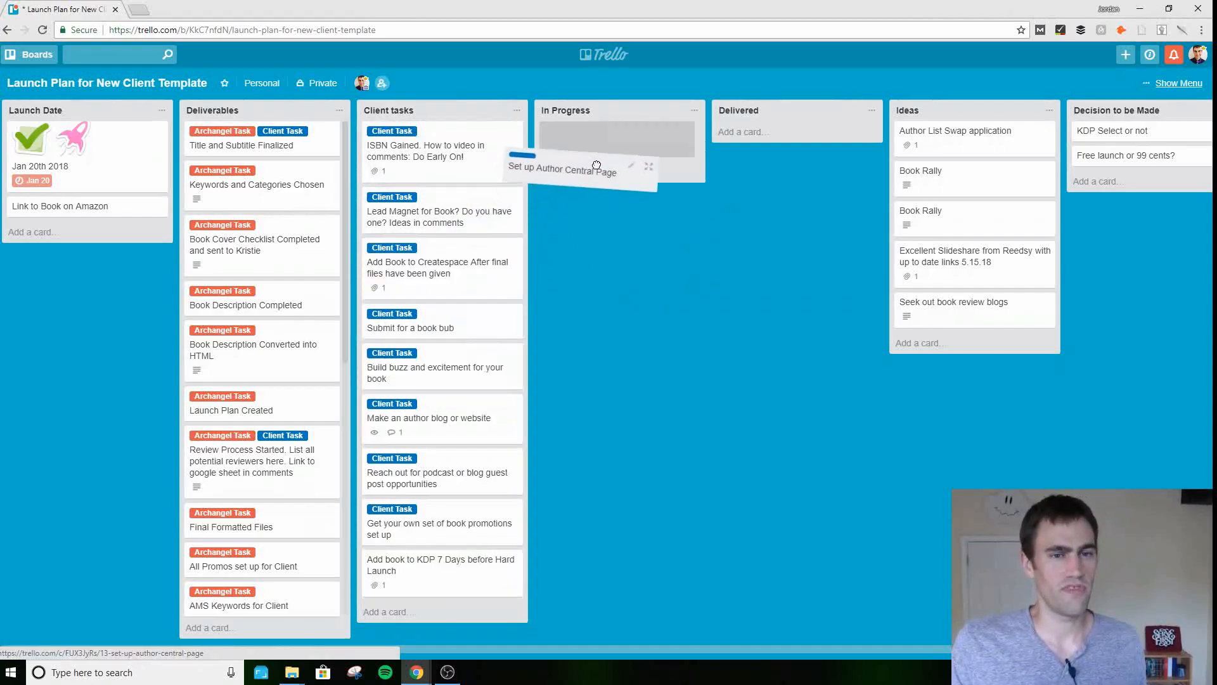
click(562, 170)
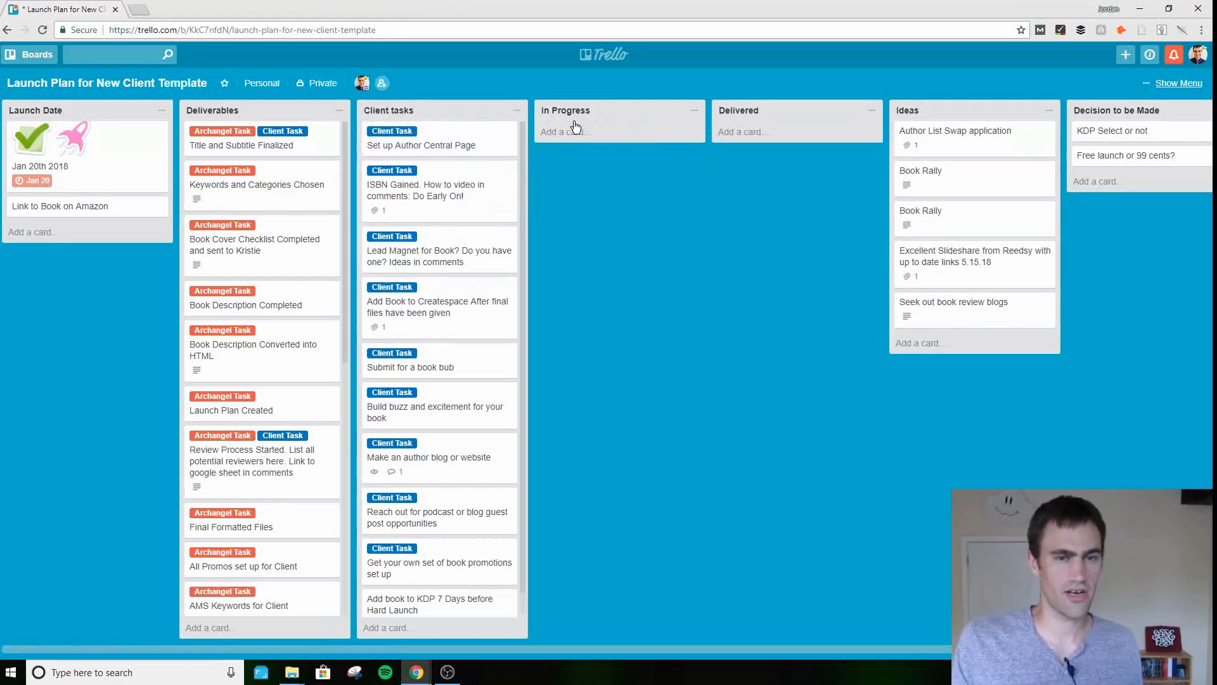
drag(421, 144, 597, 137)
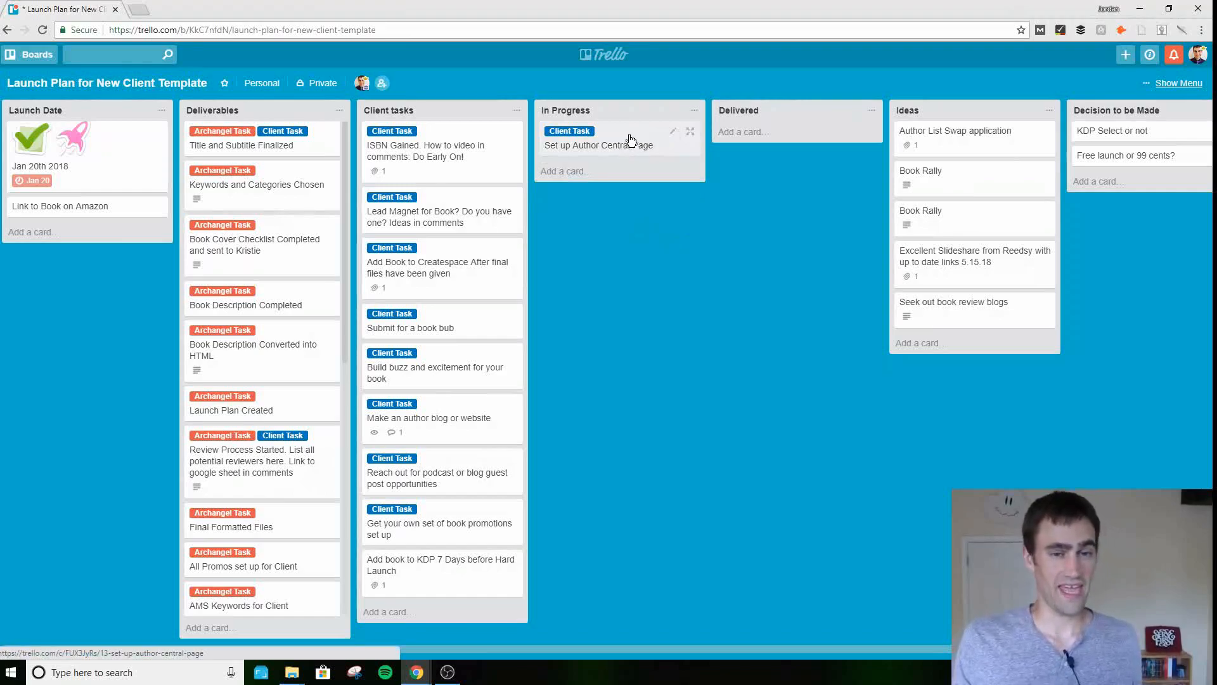
mouse_move(622, 147)
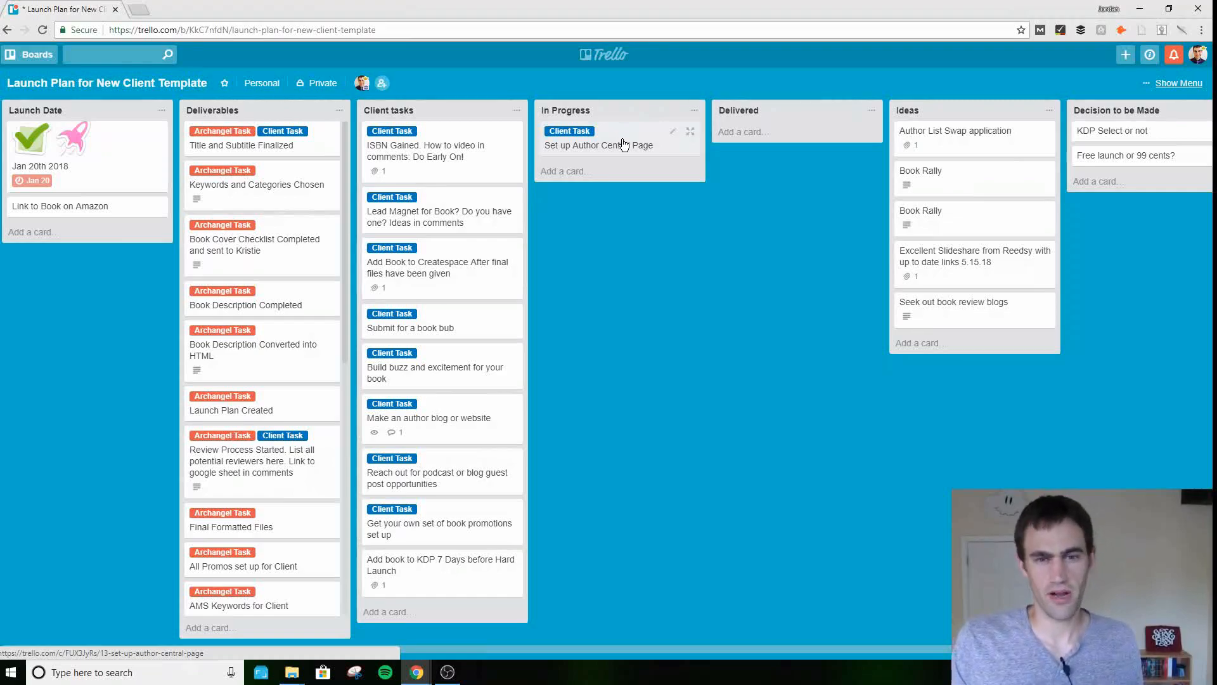
drag(598, 145, 775, 145)
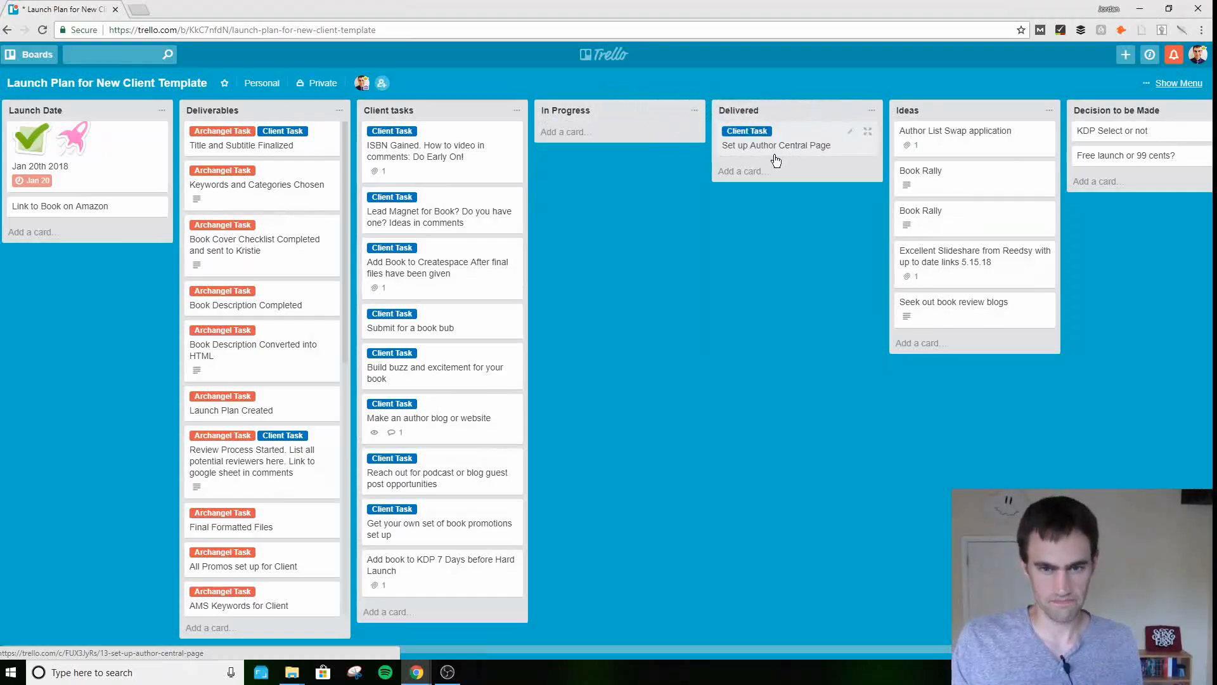
mouse_move(541, 229)
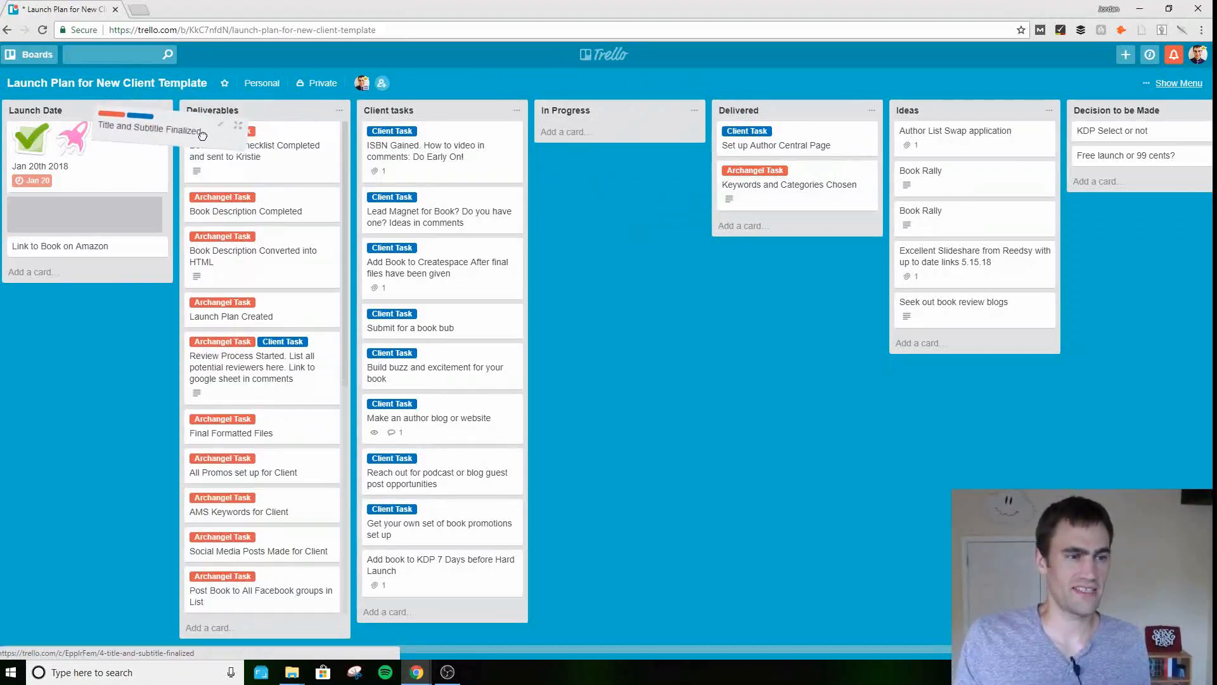
- Move the Title and Subtitle Finalized card into Launch Date and review its details
drag(147, 130, 64, 245)
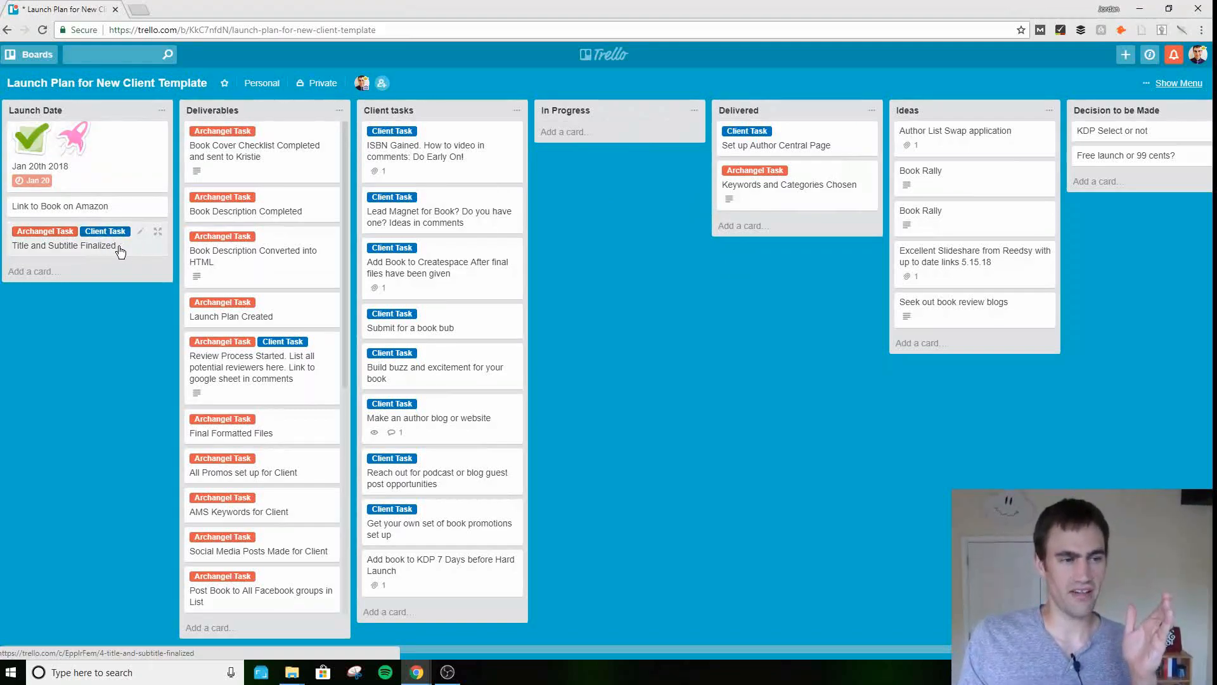
click(64, 245)
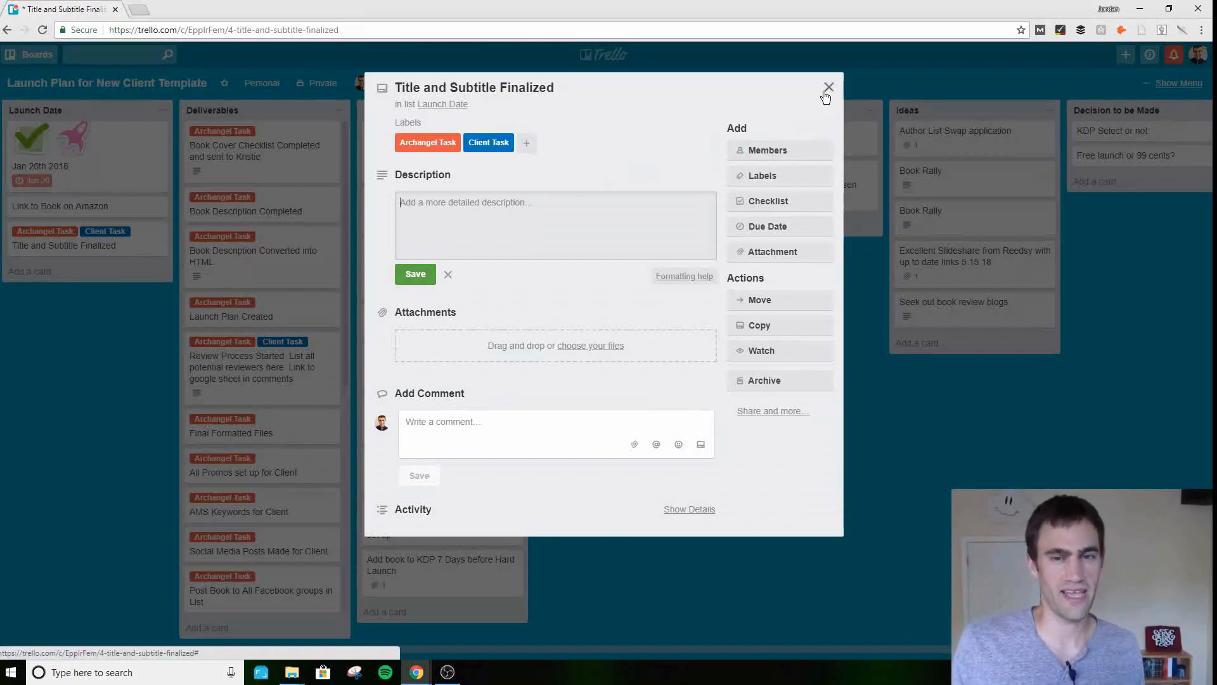
mouse_move(830, 89)
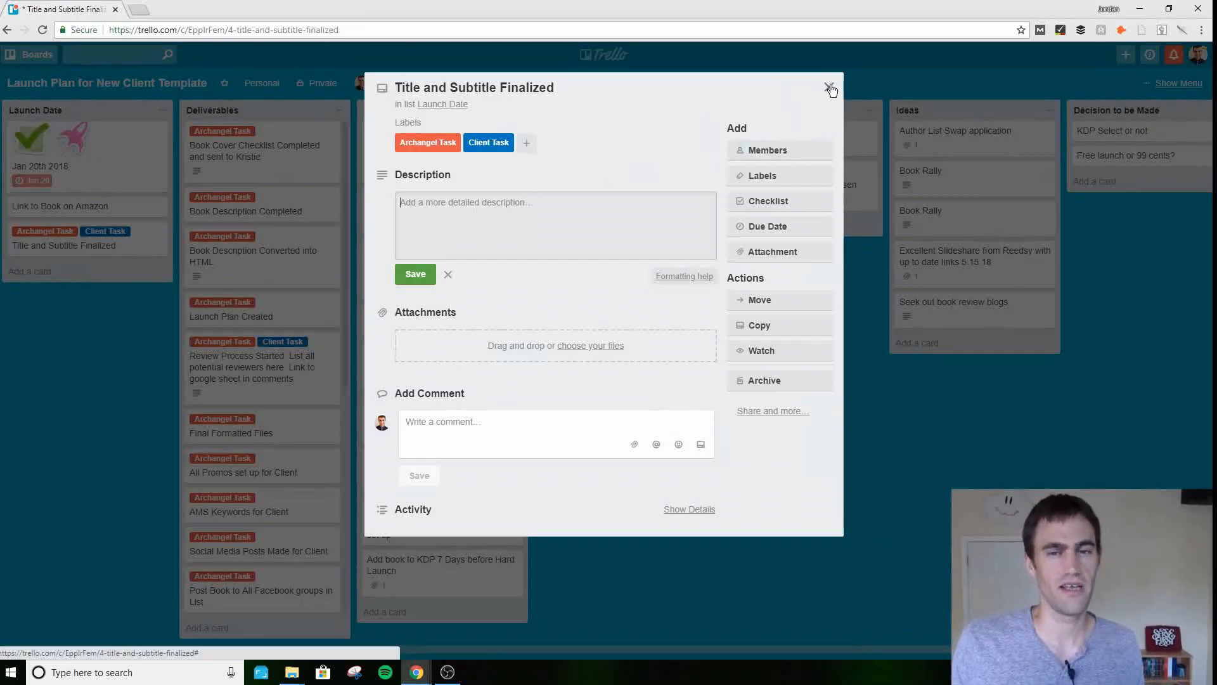
click(830, 88)
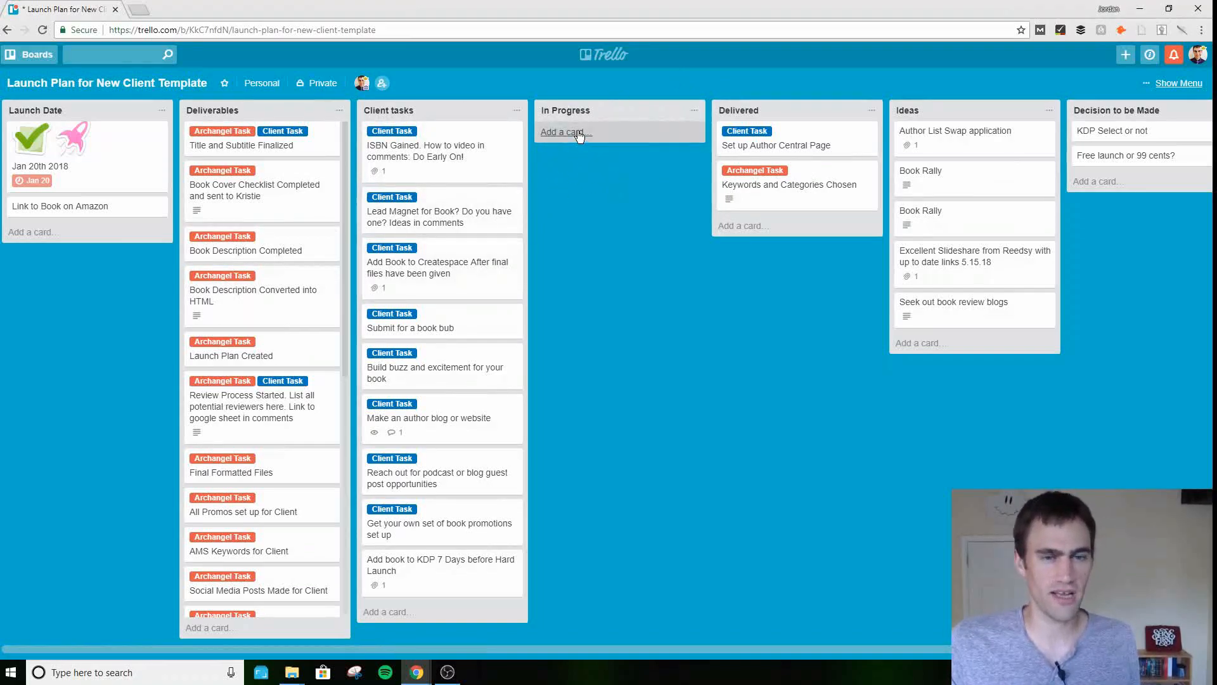
mouse_move(655, 221)
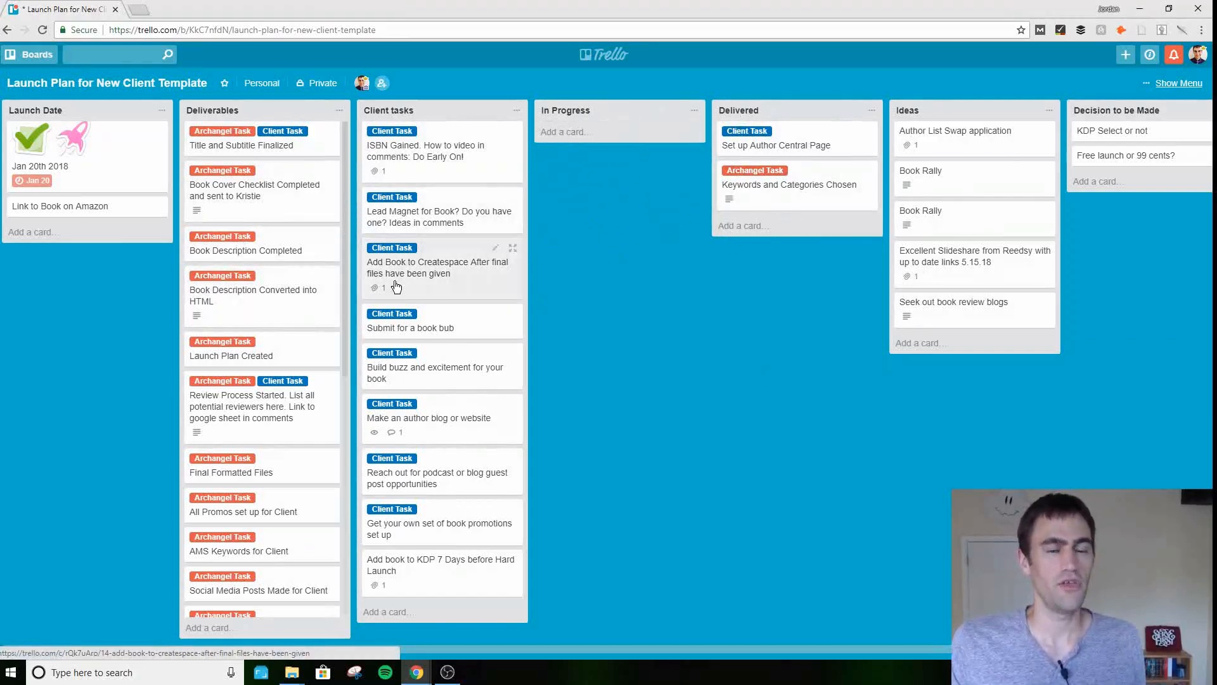
mouse_move(805, 195)
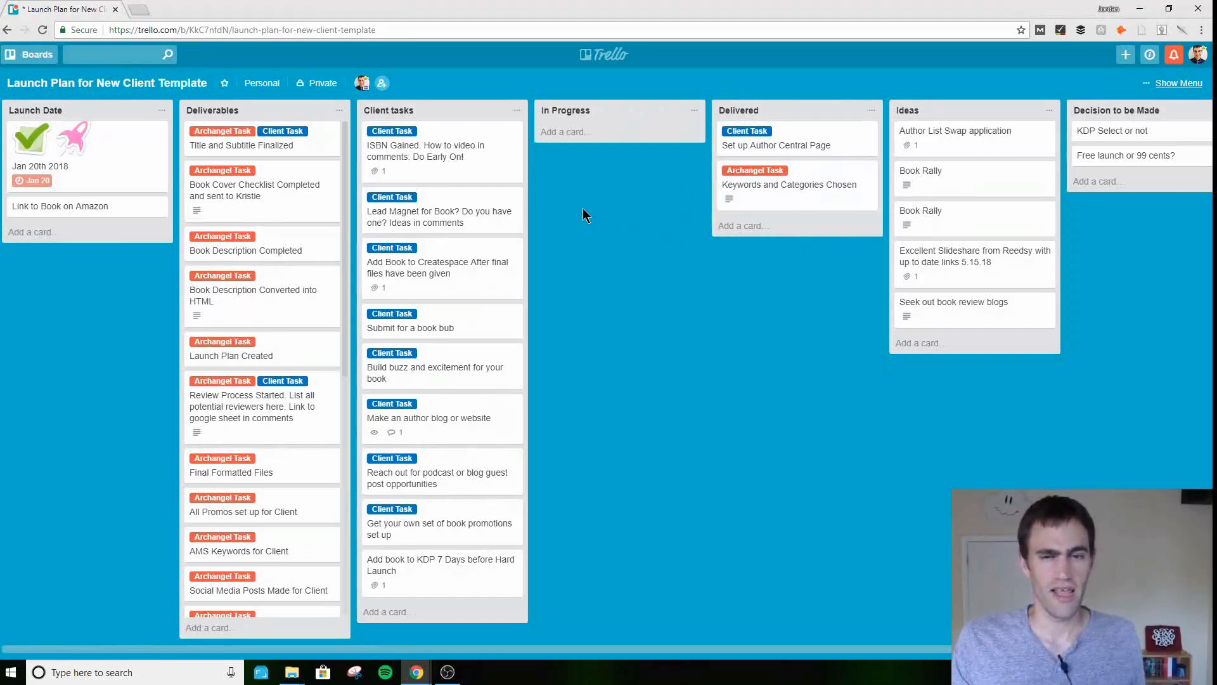
mouse_move(53, 191)
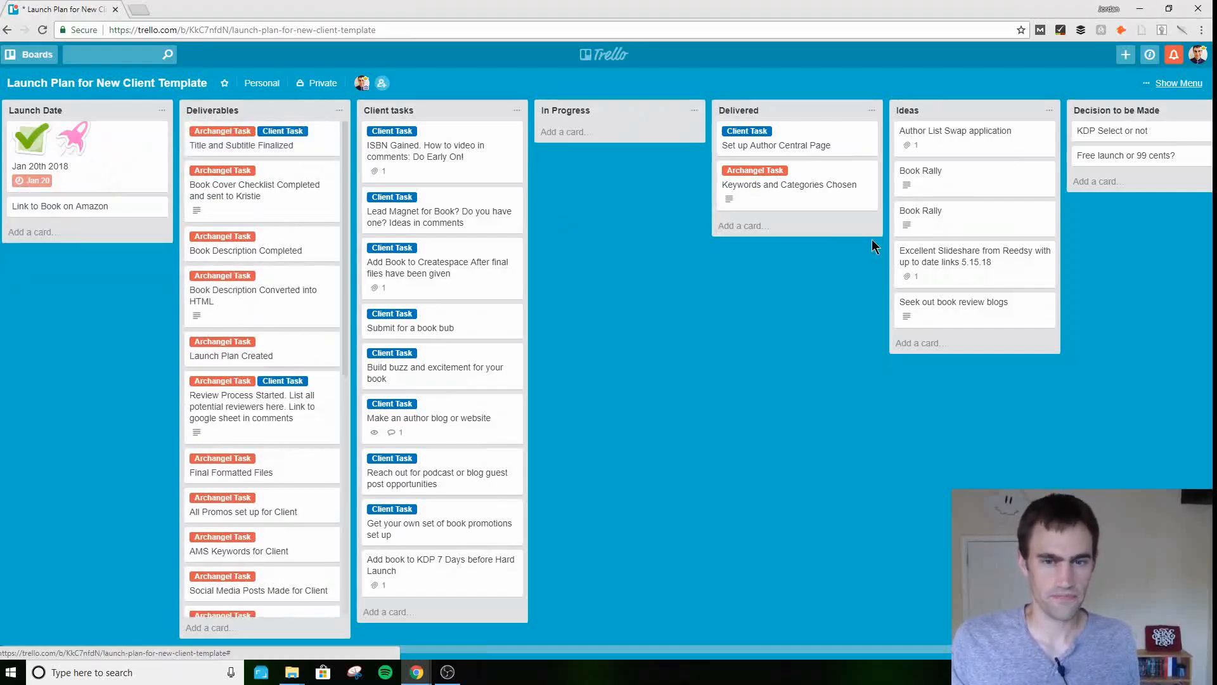
mouse_move(763, 191)
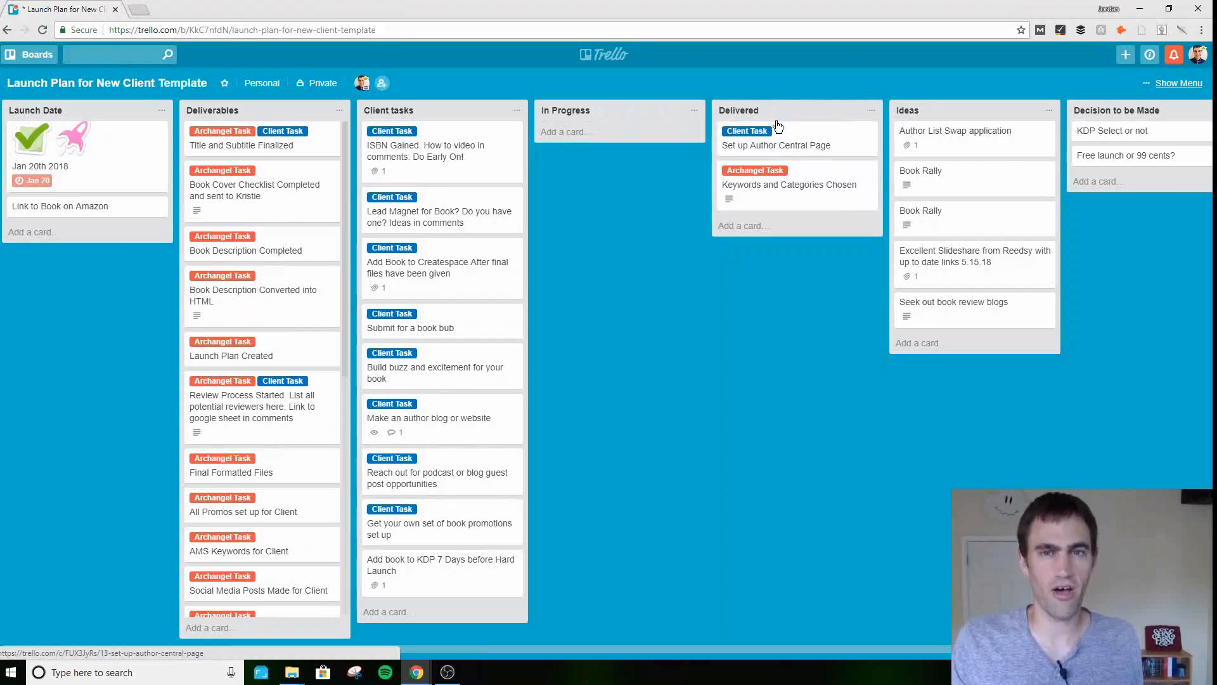
mouse_move(789, 184)
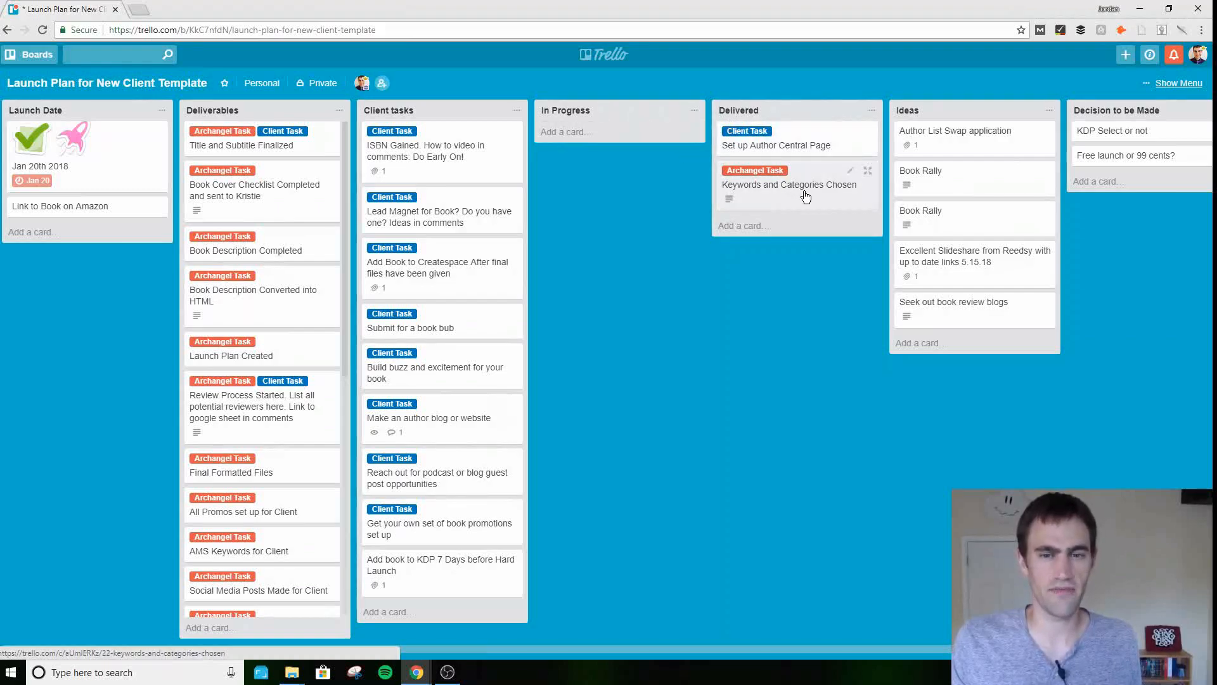
click(789, 184)
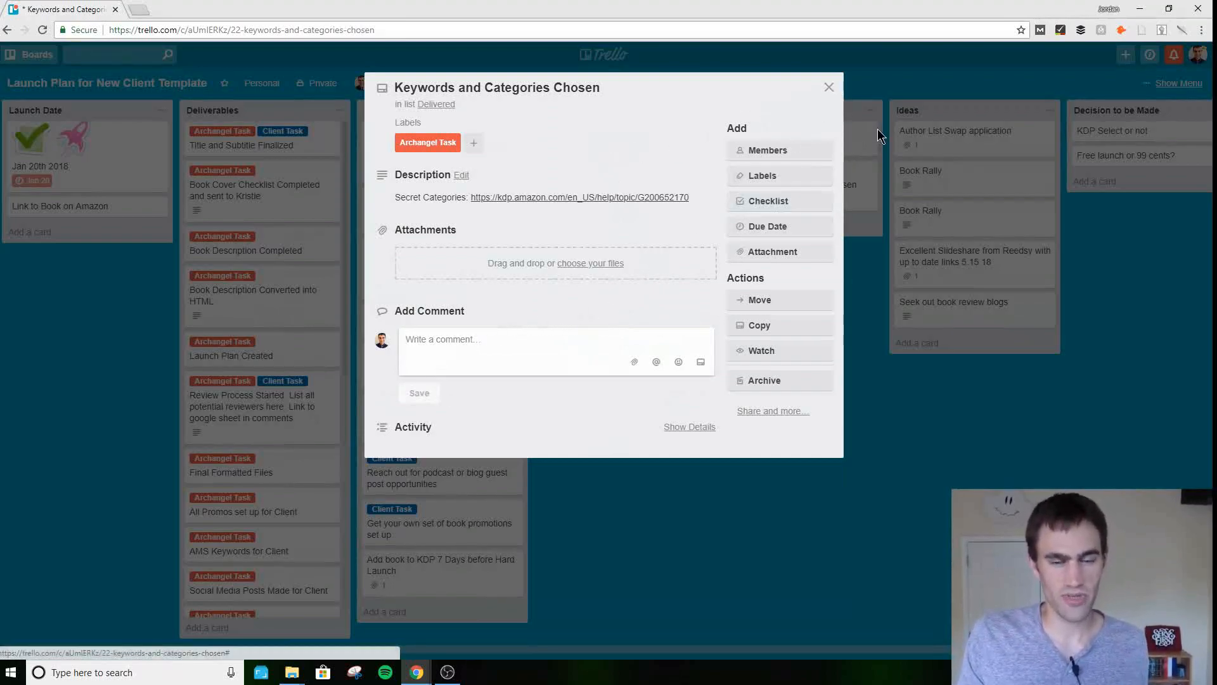
click(828, 86)
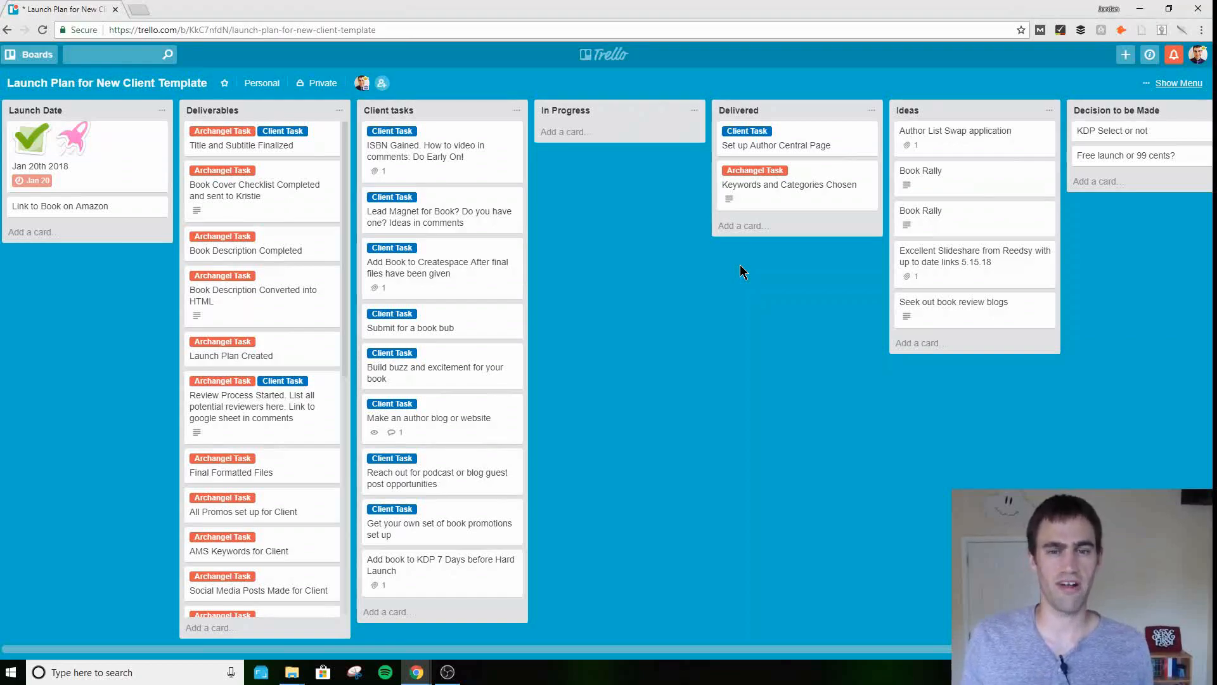
mouse_move(712, 268)
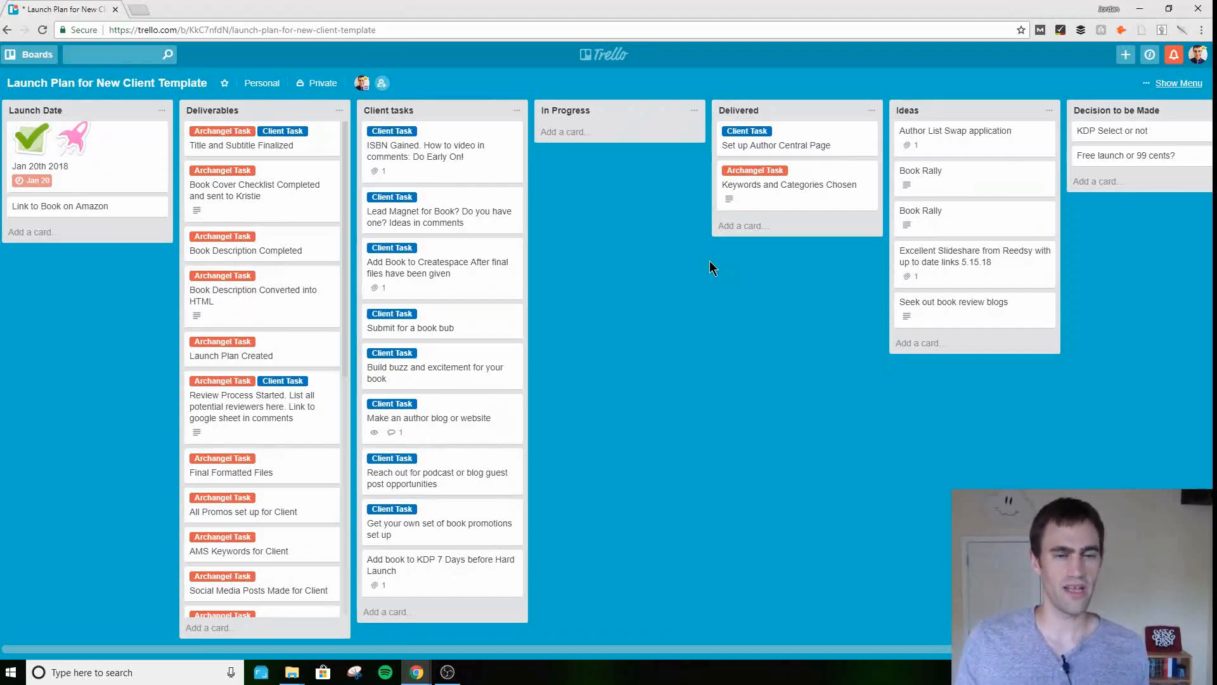
click(789, 184)
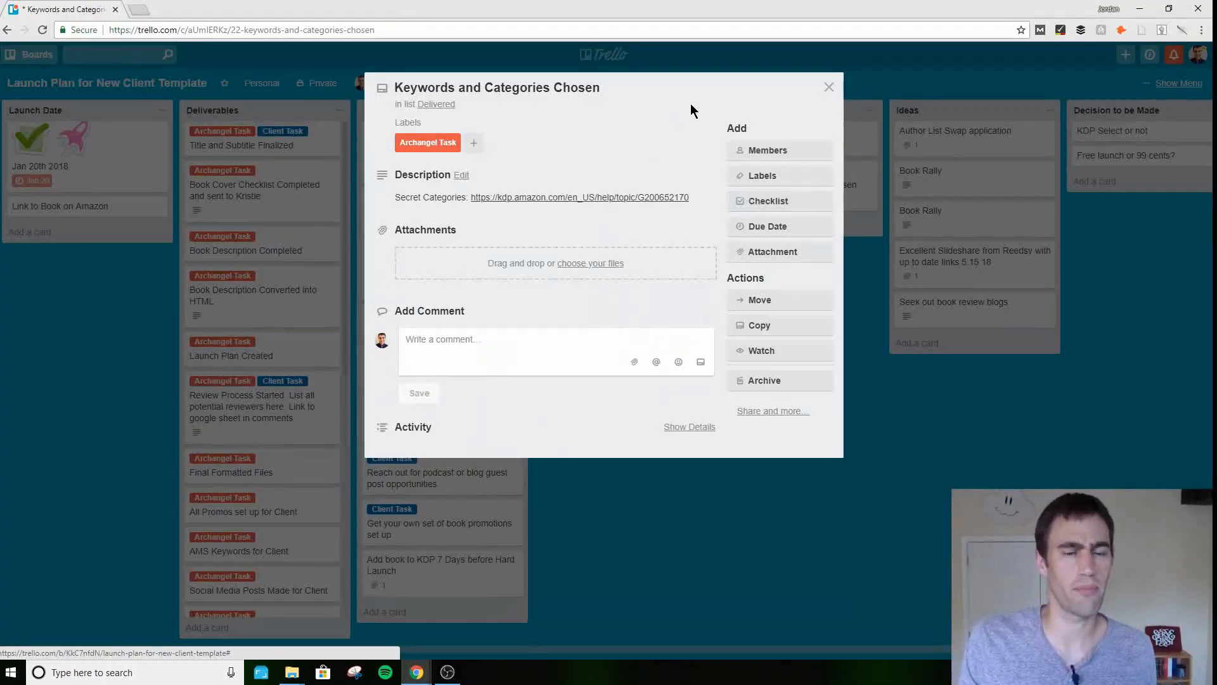
mouse_move(671, 106)
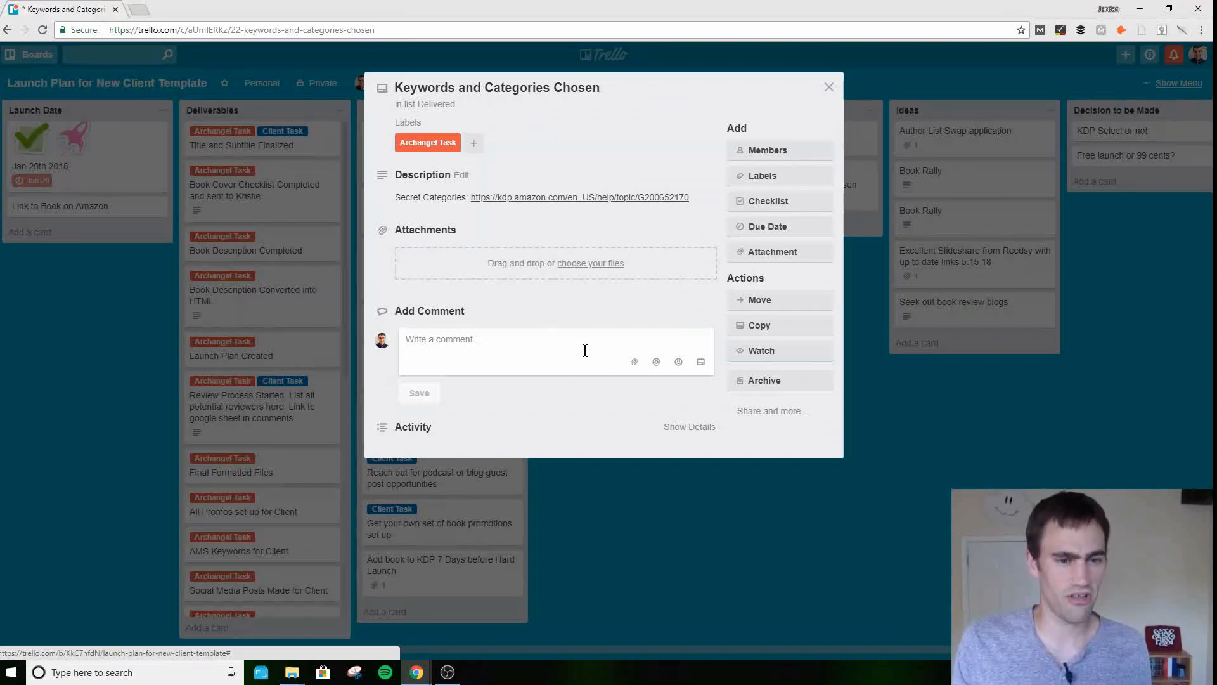
click(828, 86)
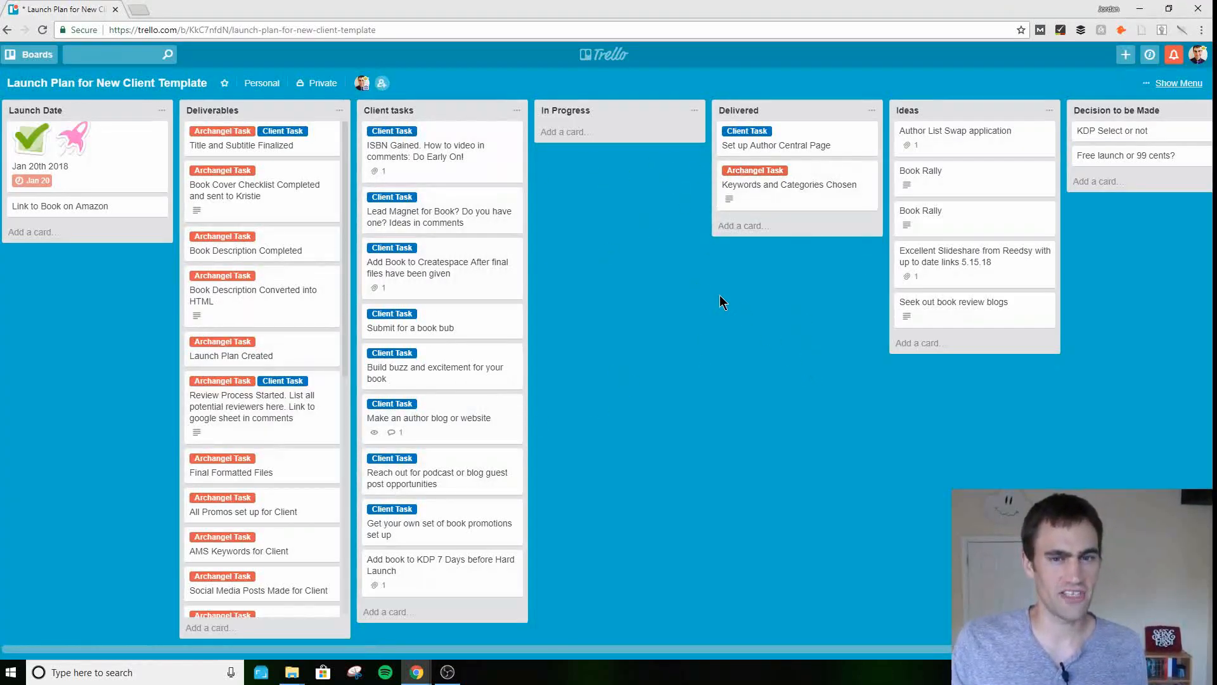
mouse_move(776, 649)
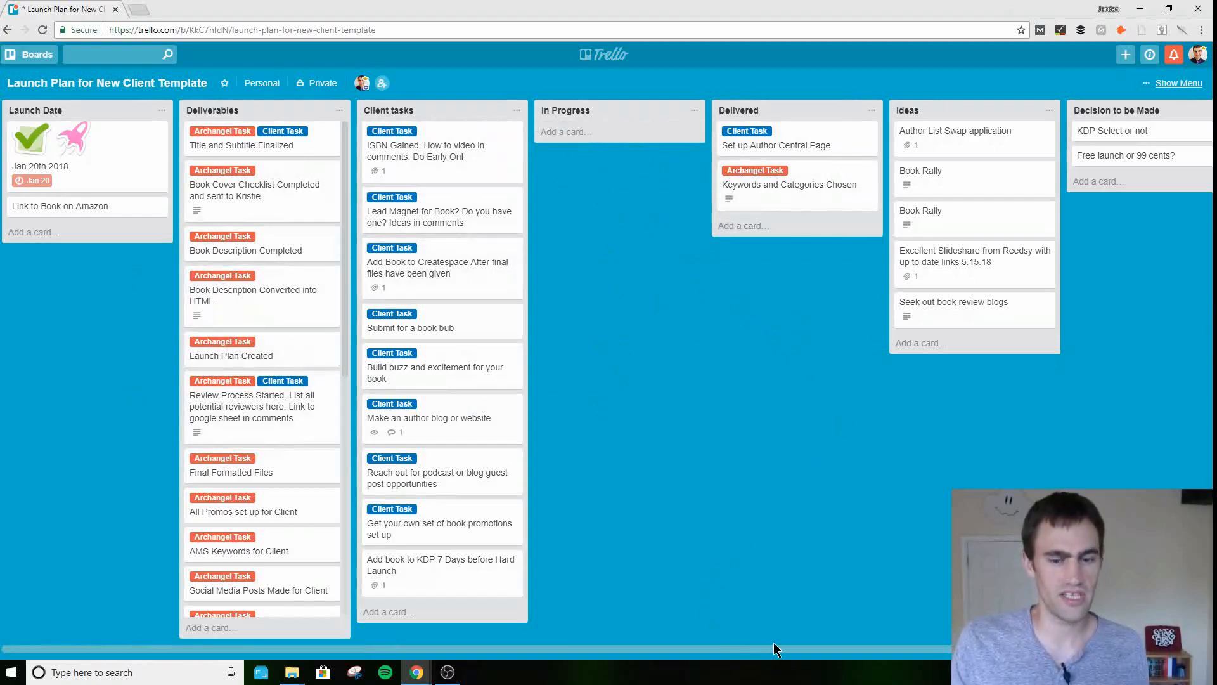
- Scroll the board right to reveal the area beyond the Decision to be Made list
scroll(right, 3)
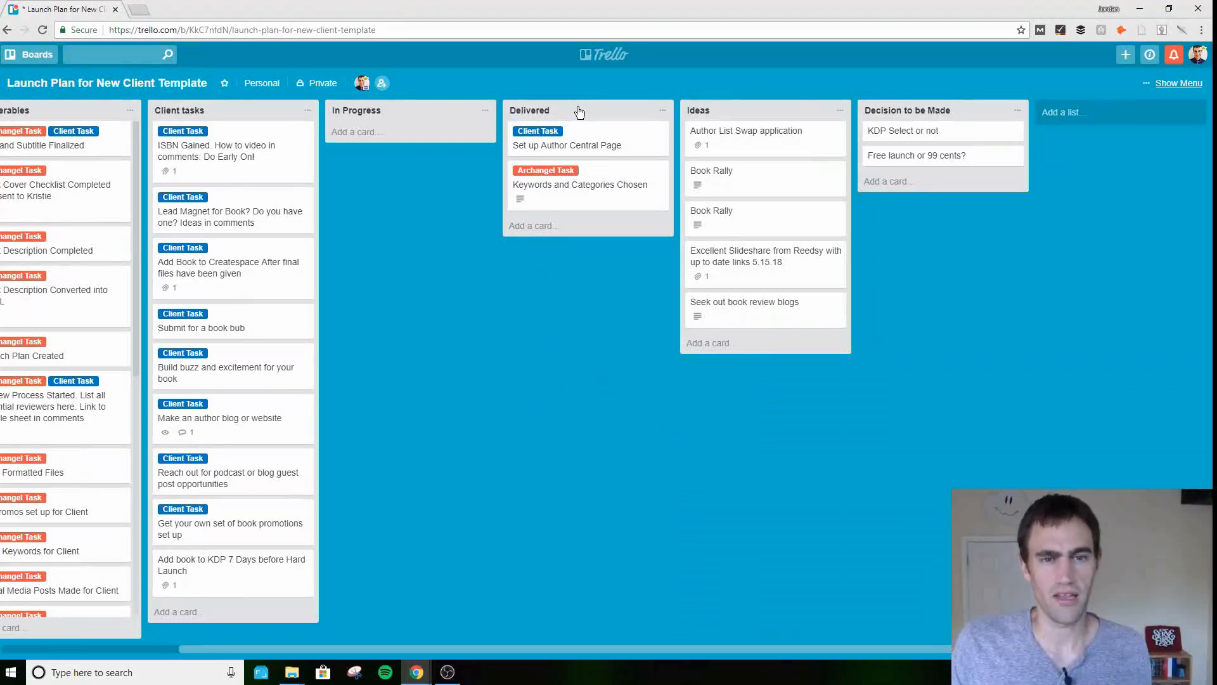
mouse_move(680, 191)
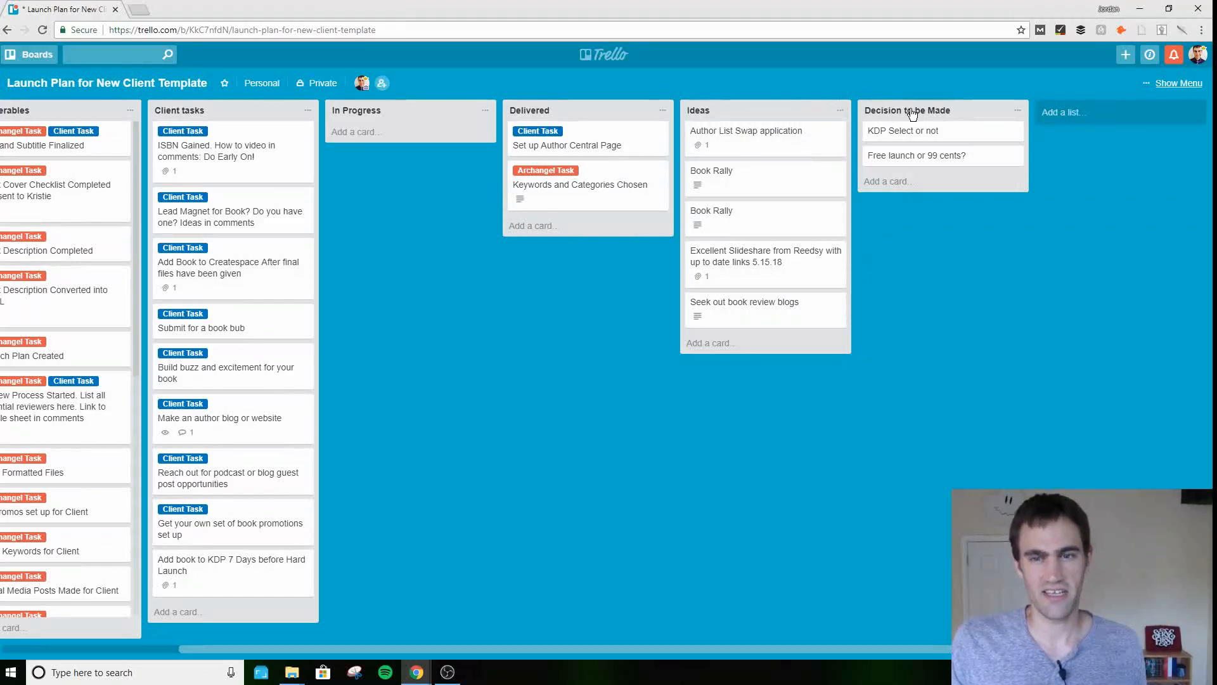
mouse_move(940, 130)
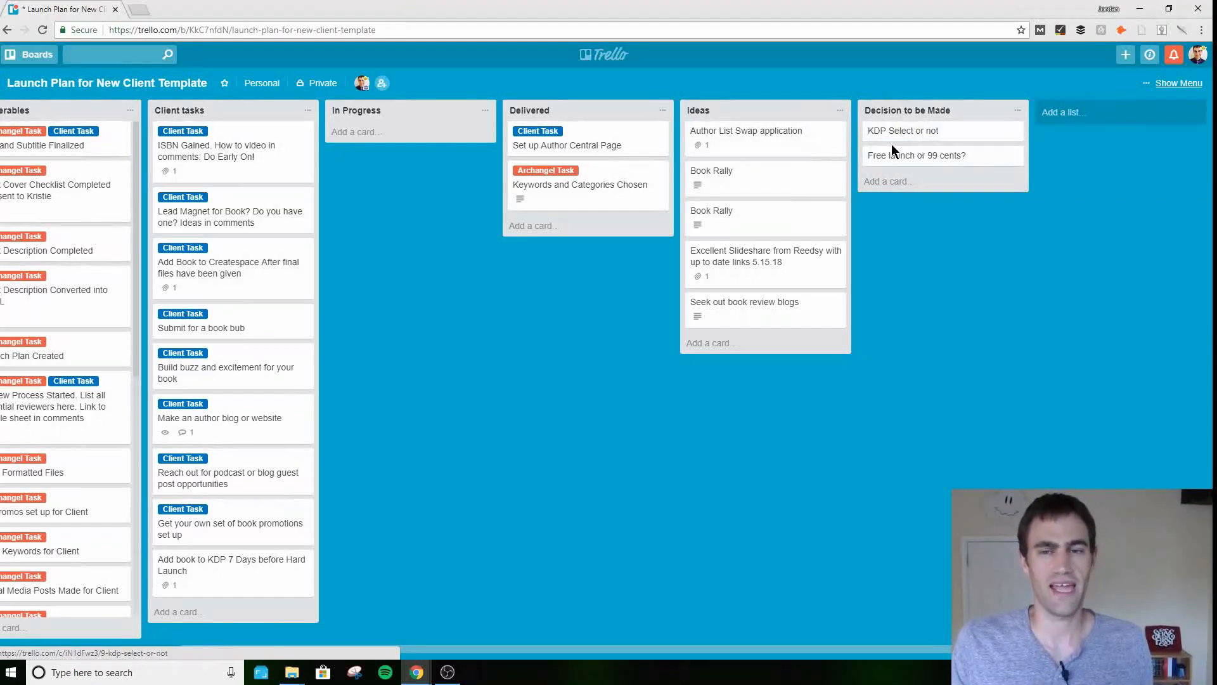
mouse_move(912, 227)
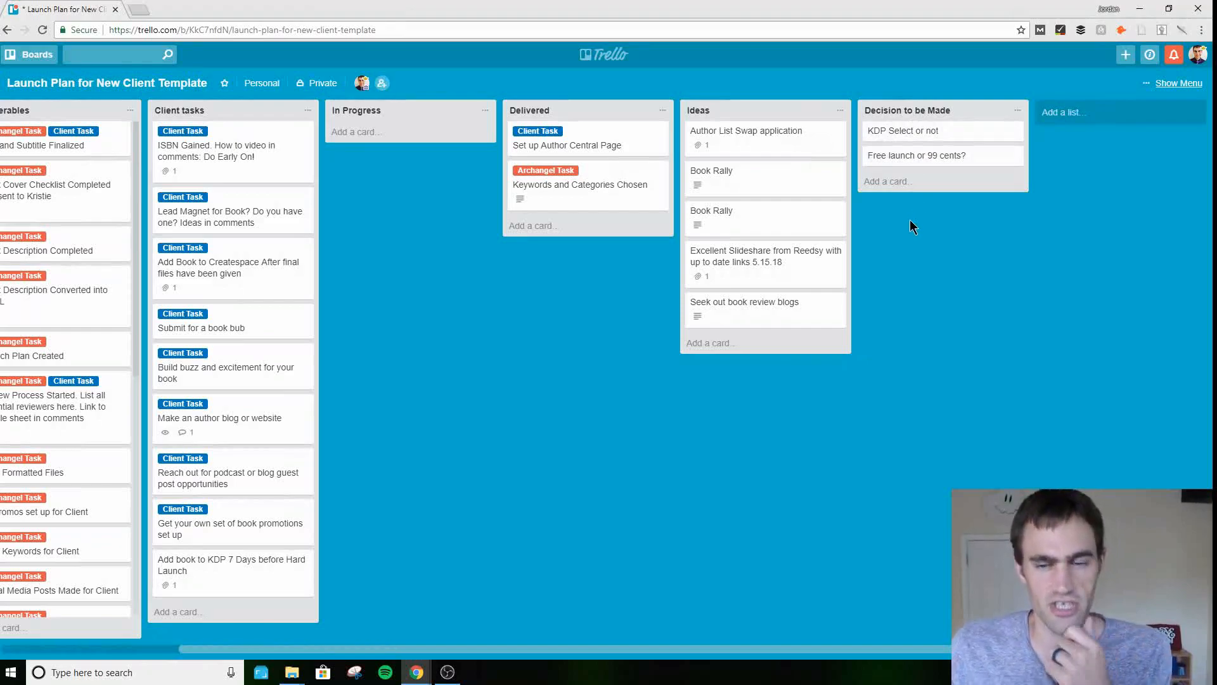
mouse_move(932, 250)
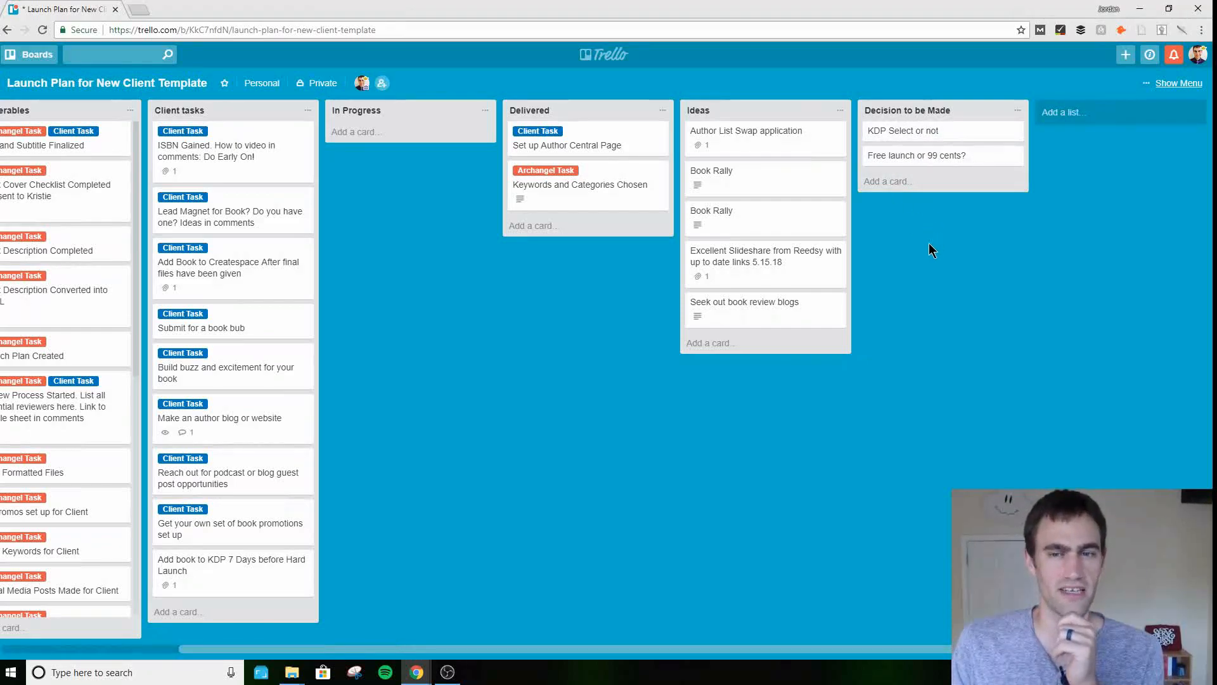
mouse_move(924, 318)
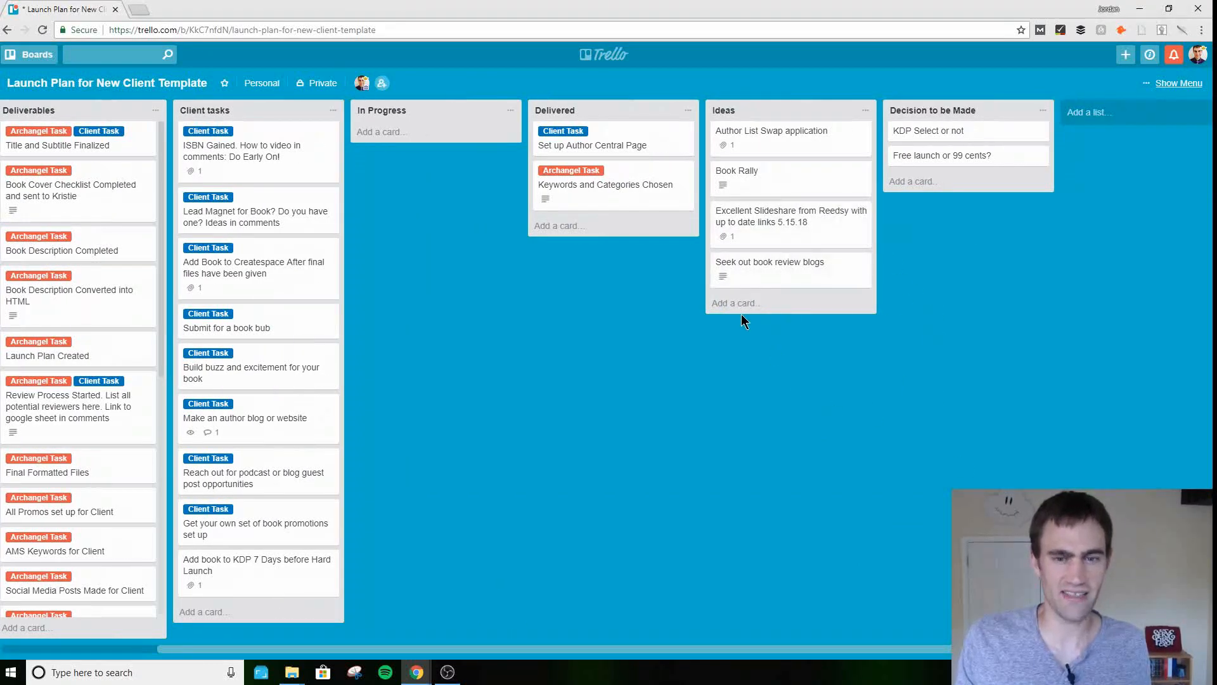
mouse_move(823, 655)
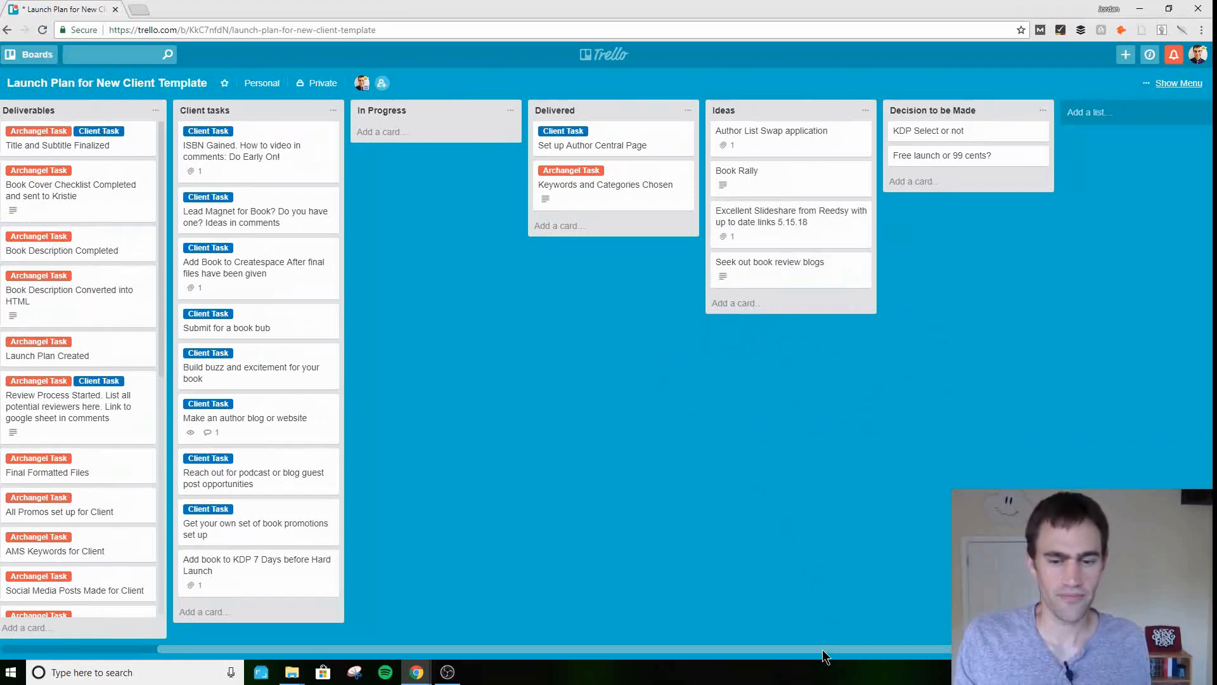